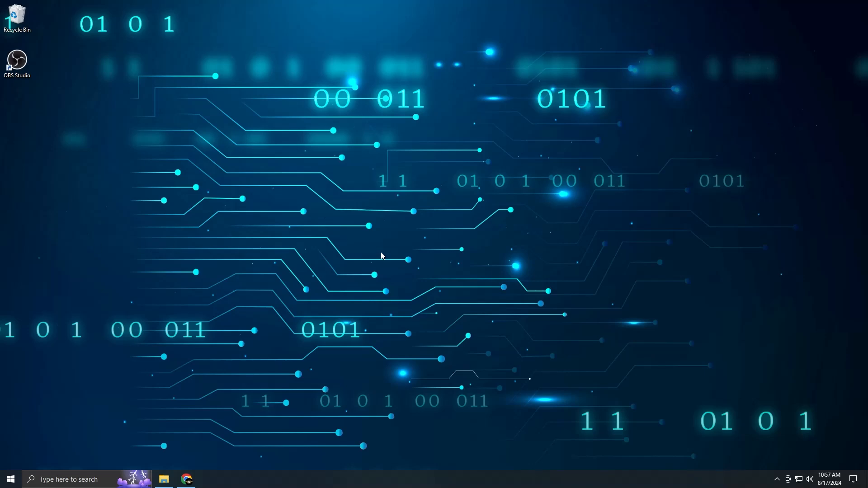
Bring up the Drive index tutorial video in Chrome and scroll to its description links.
left_click(187, 479)
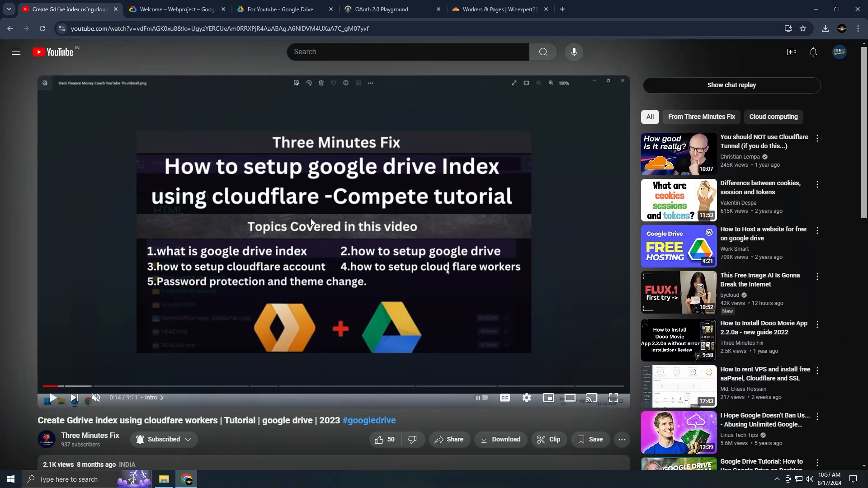
scroll("down", 3)
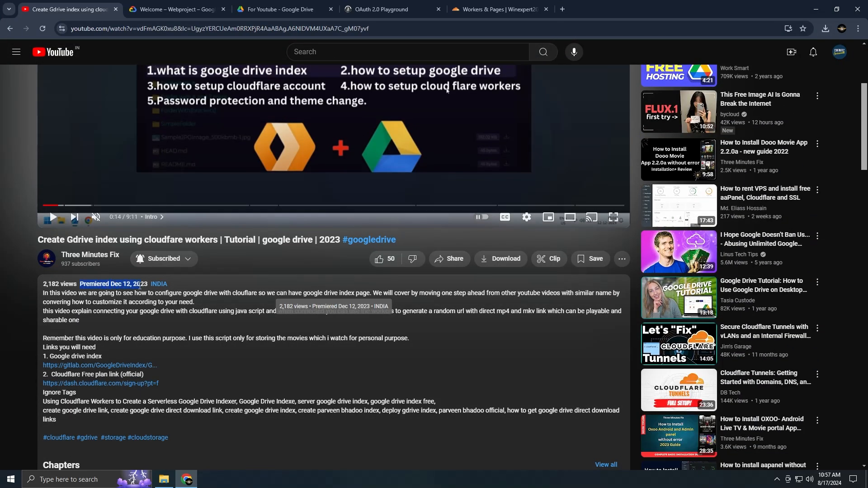
mouse_move(114, 370)
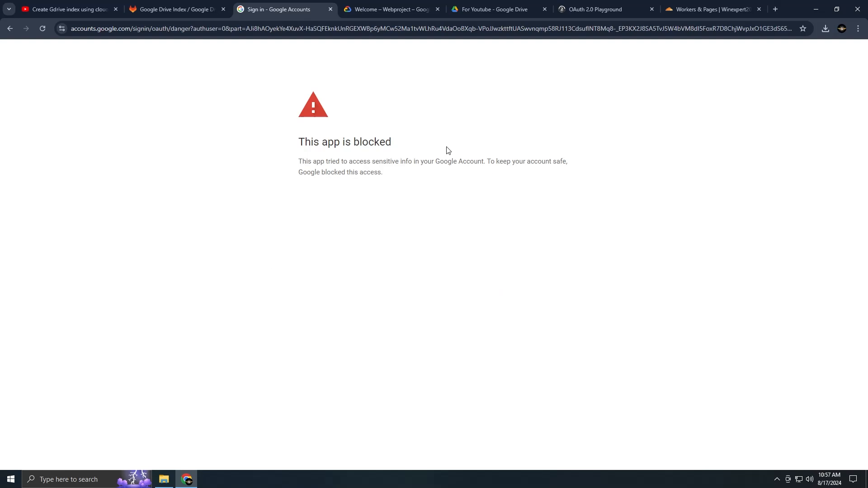
mouse_move(315, 10)
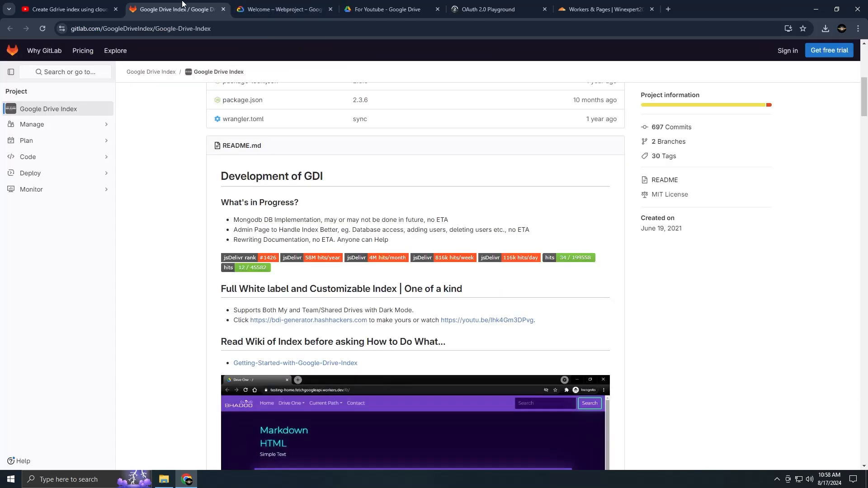
Open src/worker.js in the Google Drive Index GitLab repository.
scroll("up", 3)
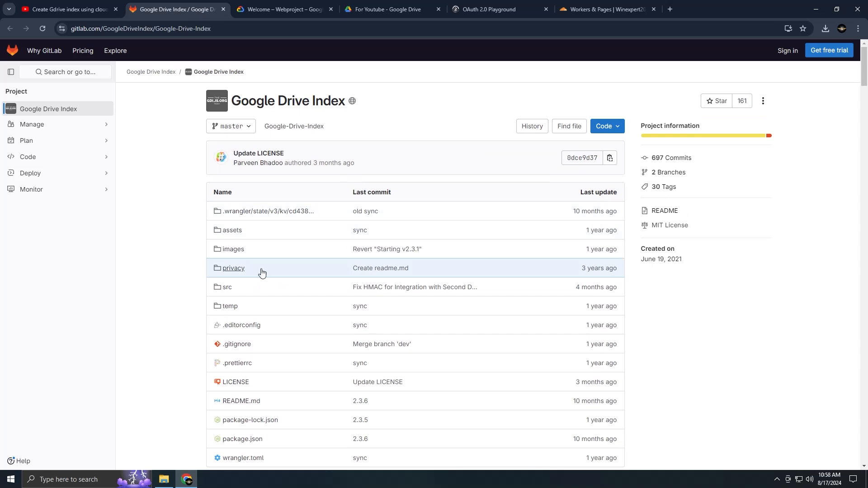
left_click(227, 286)
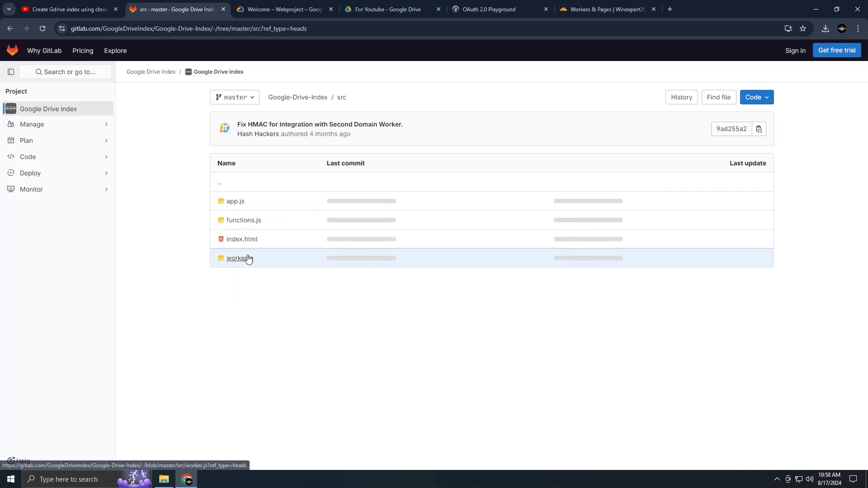
left_click(239, 258)
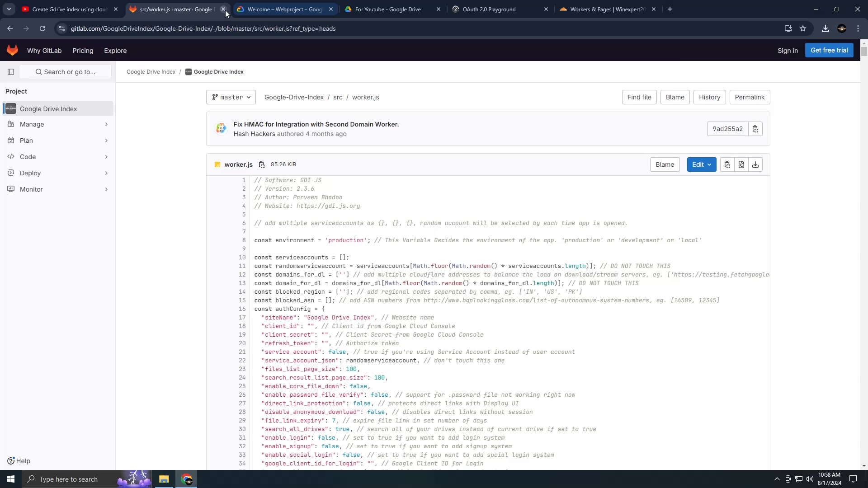
Close the worker.js tab and reach the Google Drive API management page through a 'drive' search.
left_click(223, 10)
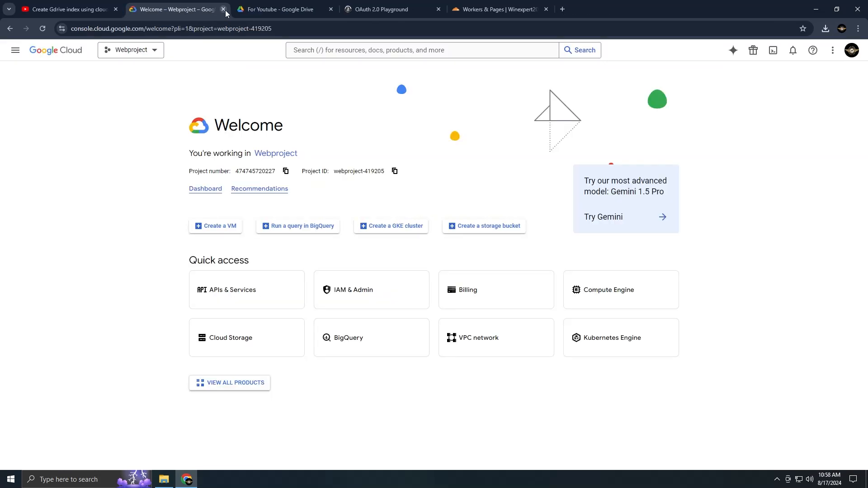
mouse_move(60, 44)
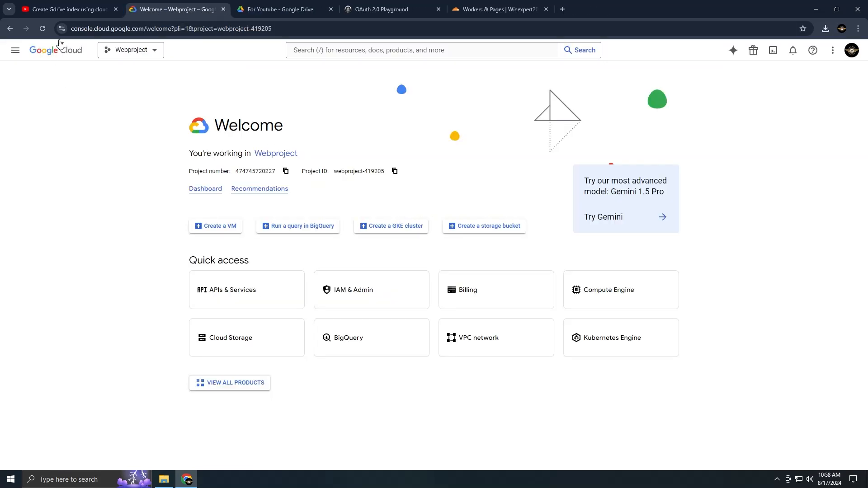
mouse_move(303, 254)
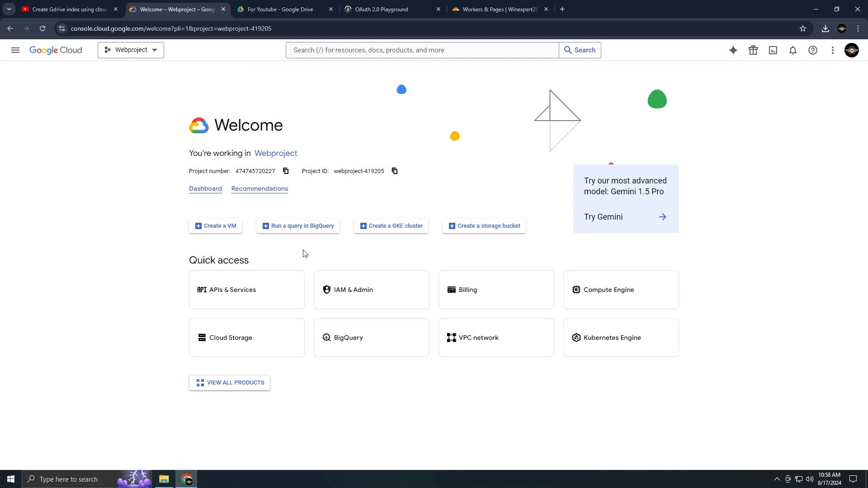
type("drive")
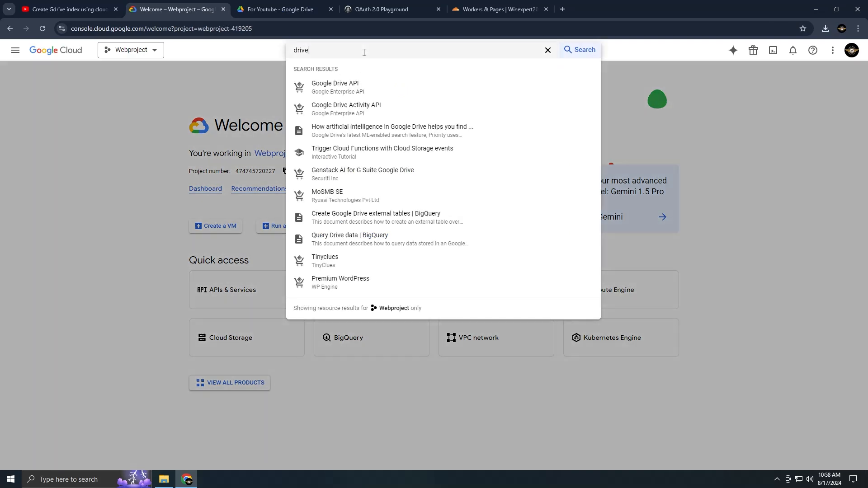
left_click(579, 49)
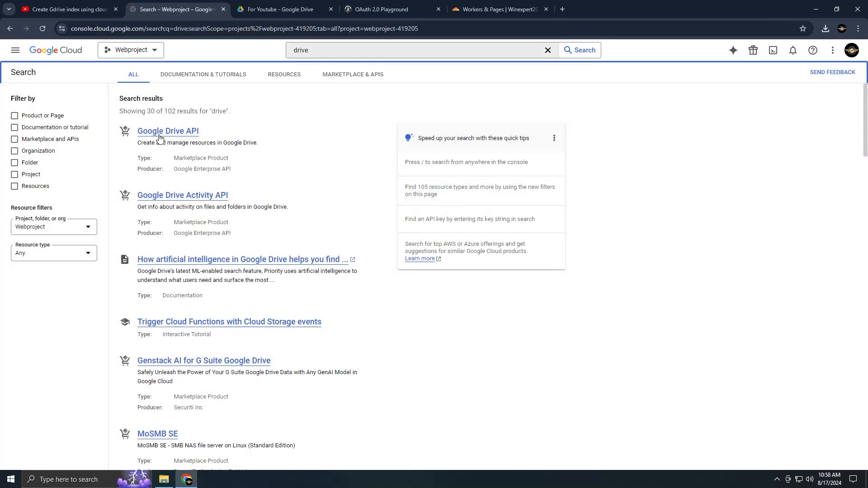
left_click(168, 132)
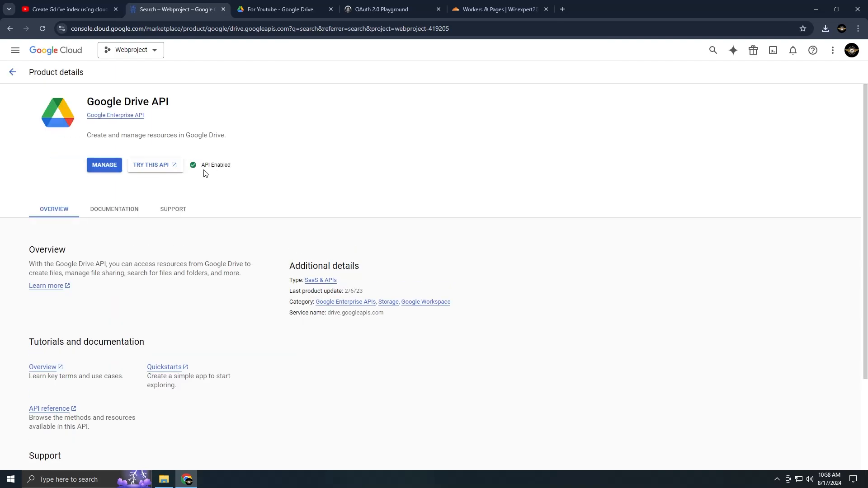
left_click(104, 164)
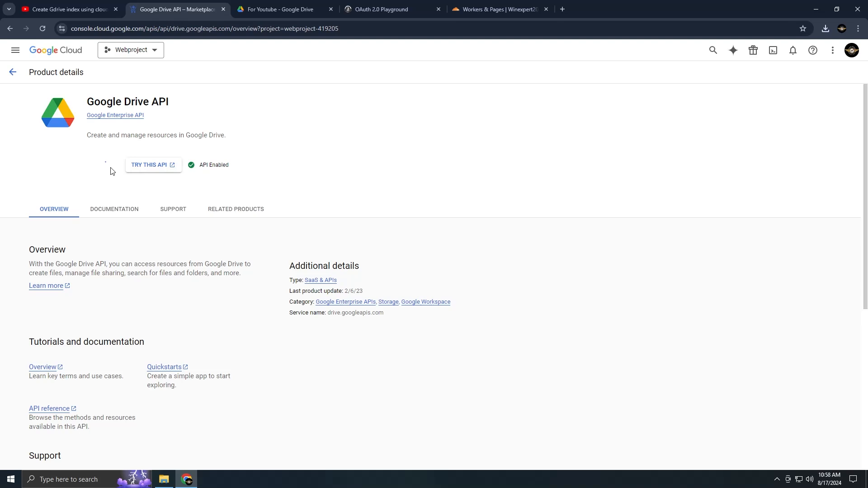
left_click(12, 72)
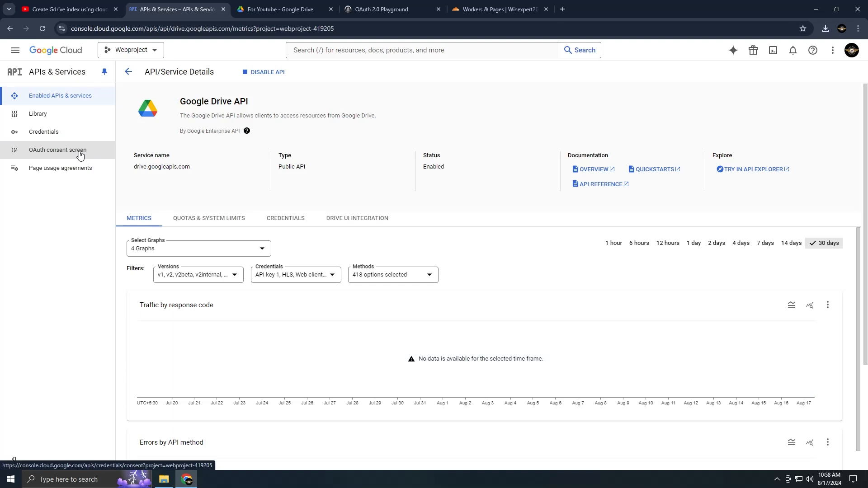
Open the gdplyrindex app registration for editing from the OAuth consent screen.
left_click(57, 150)
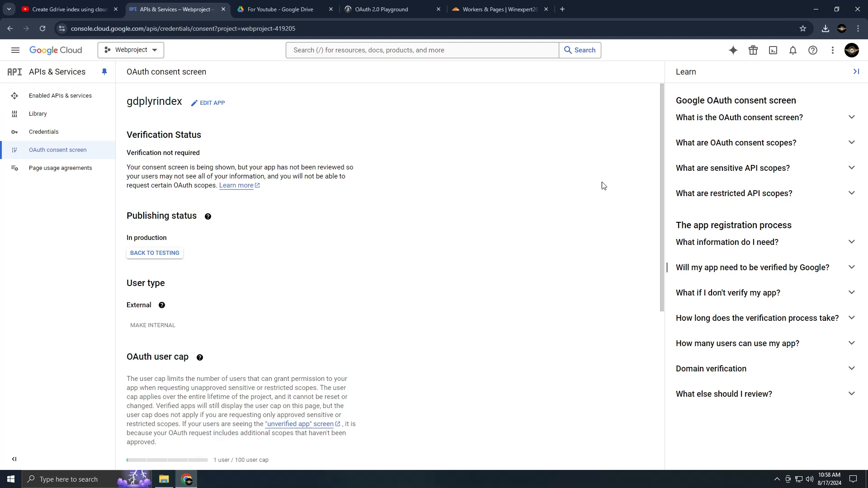
mouse_move(549, 209)
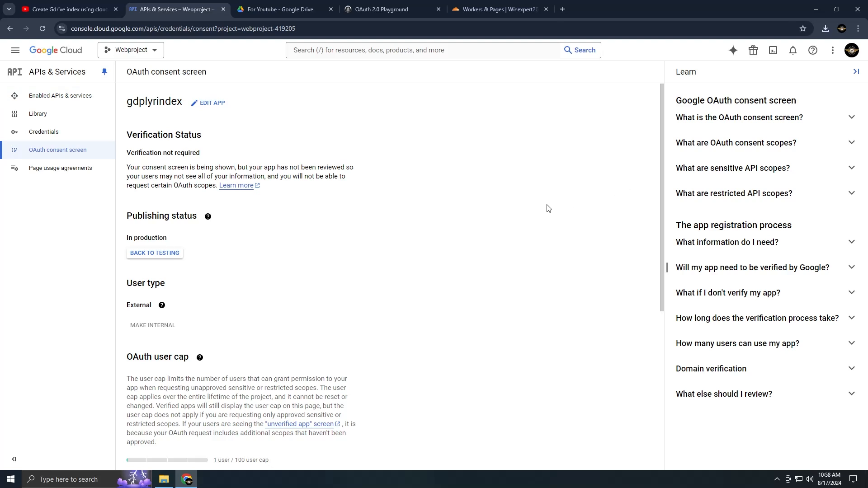
mouse_move(543, 209)
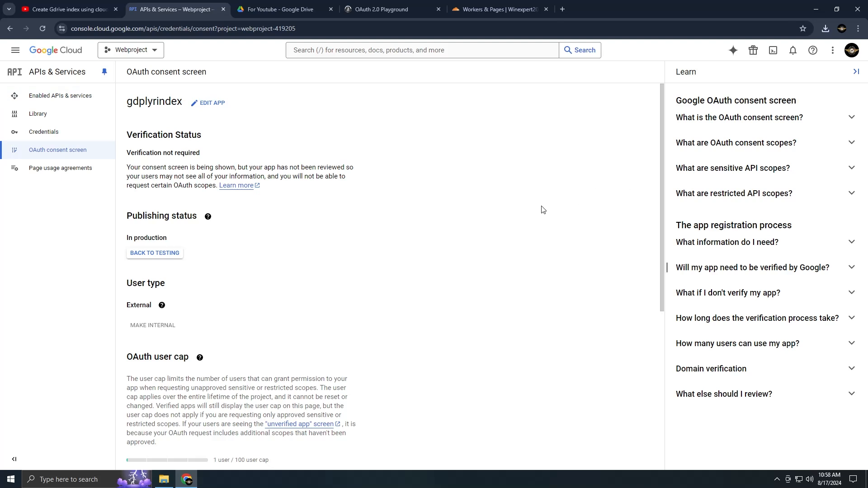
mouse_move(345, 166)
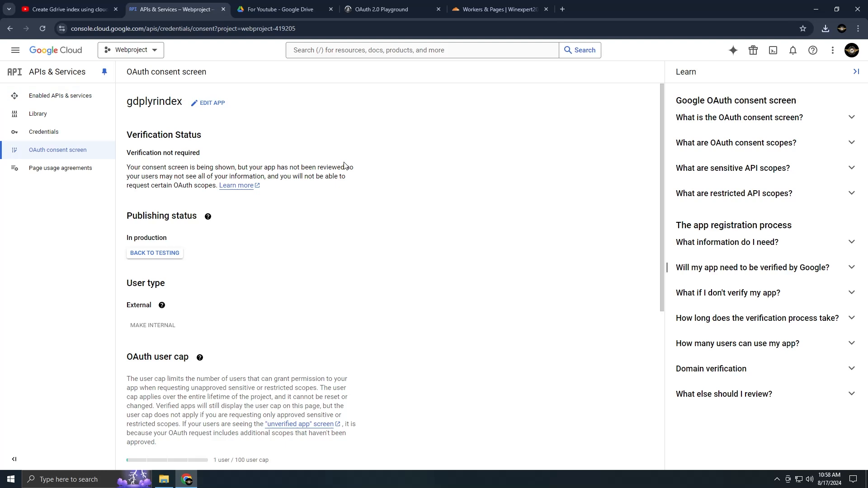
left_click(209, 103)
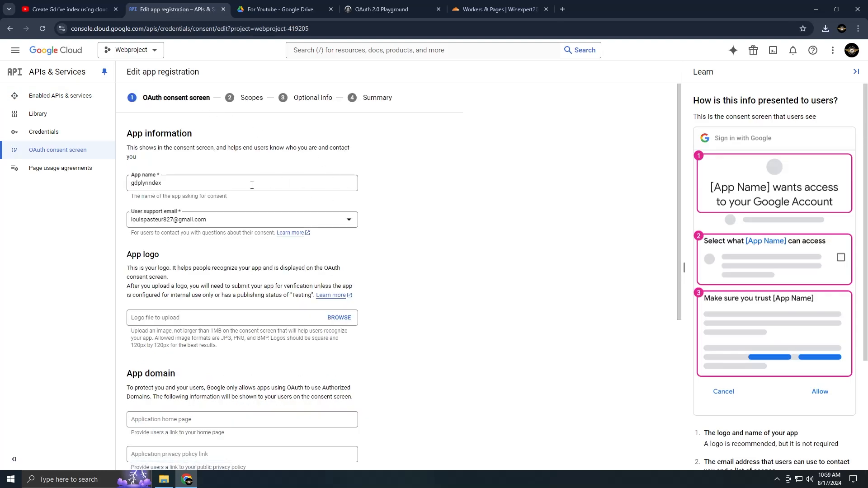
double_click(146, 182)
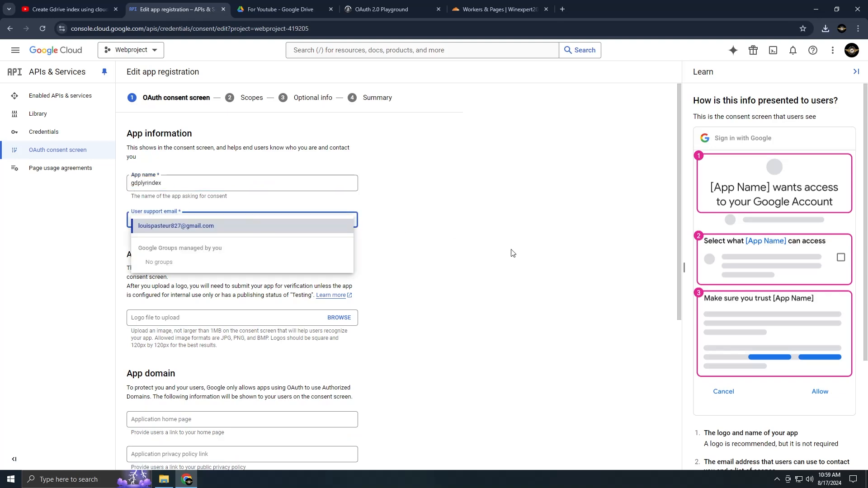
scroll("down", 3)
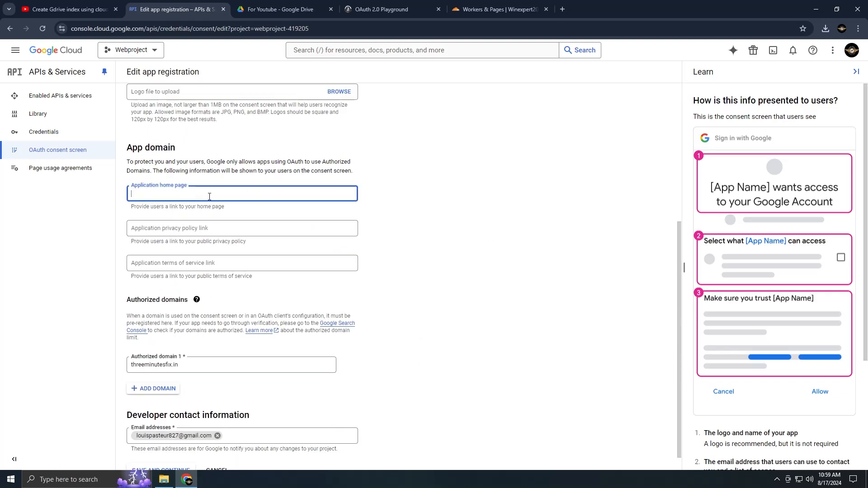
left_click(242, 262)
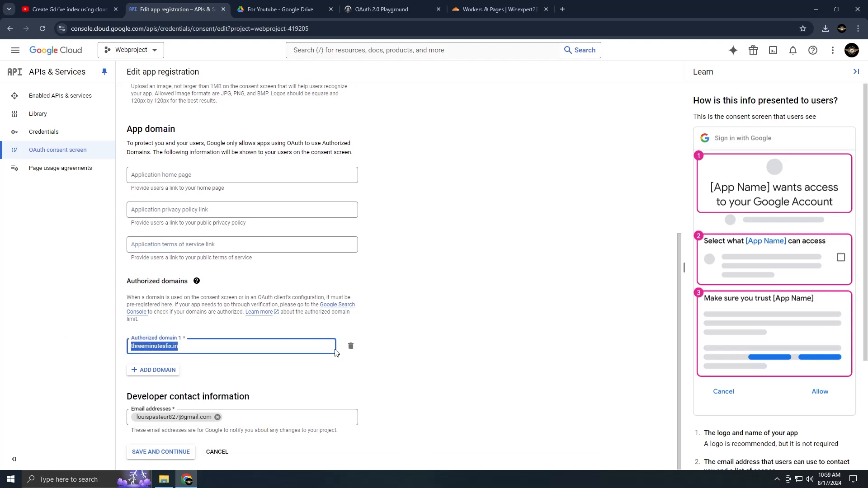
left_click(351, 347)
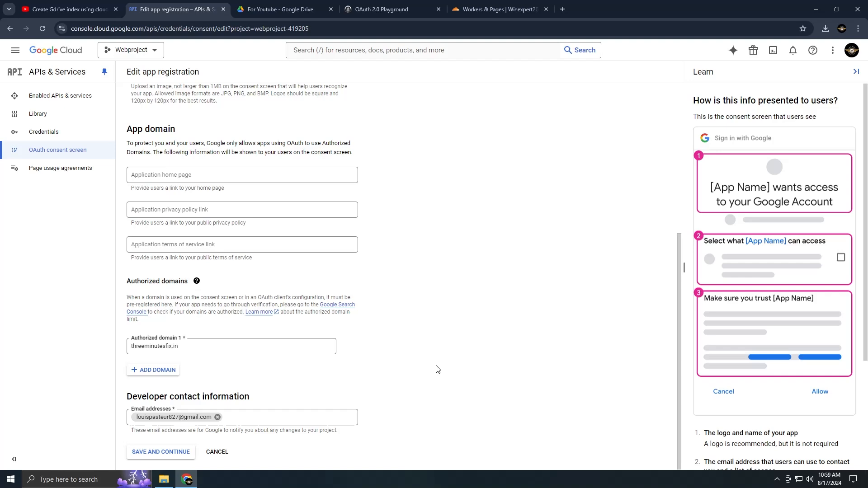
Save through app information, scopes and optional info, then return to the dashboard.
left_click(161, 452)
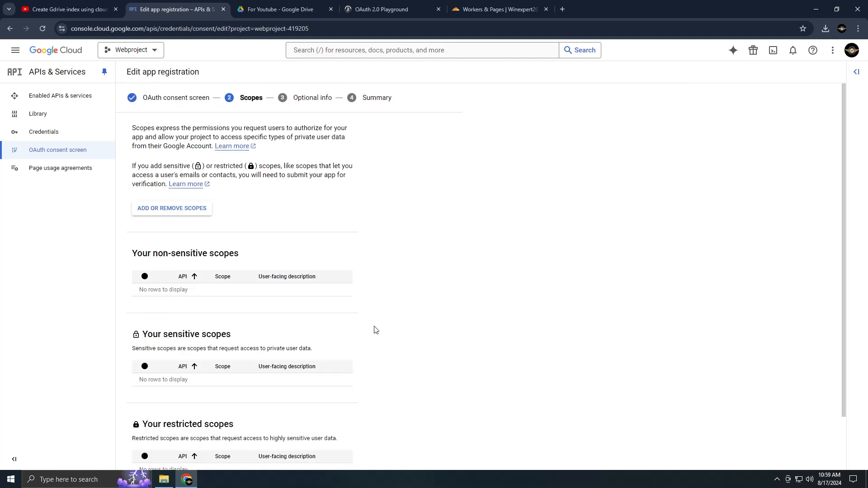
scroll("down", 3)
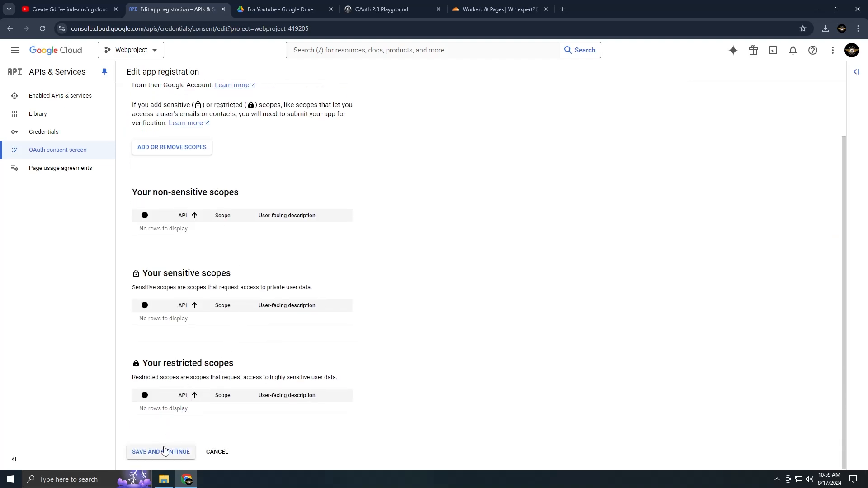
left_click(161, 452)
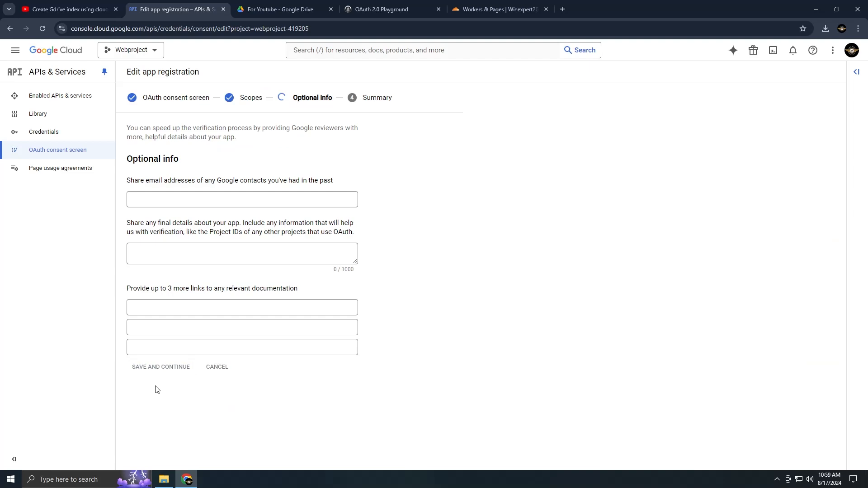
left_click(160, 367)
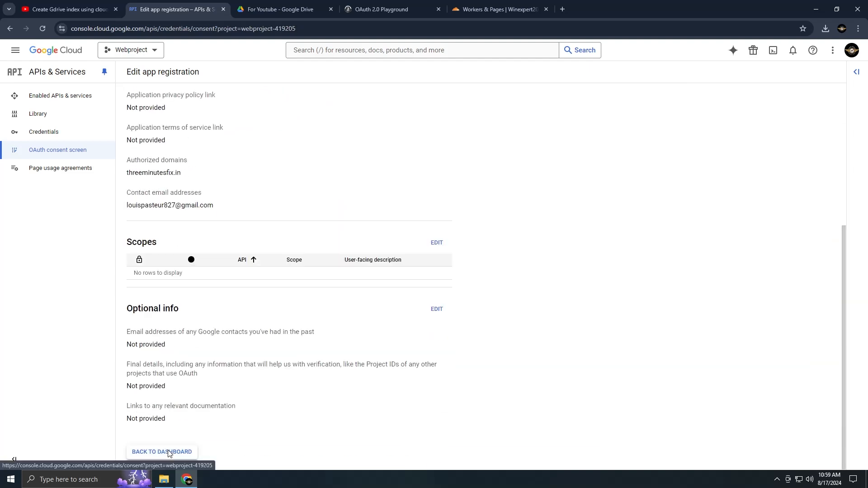
left_click(161, 452)
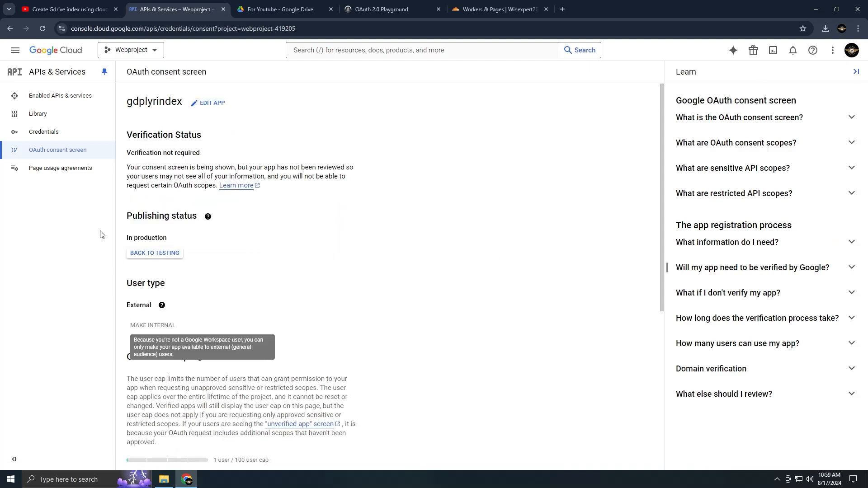
left_click(44, 132)
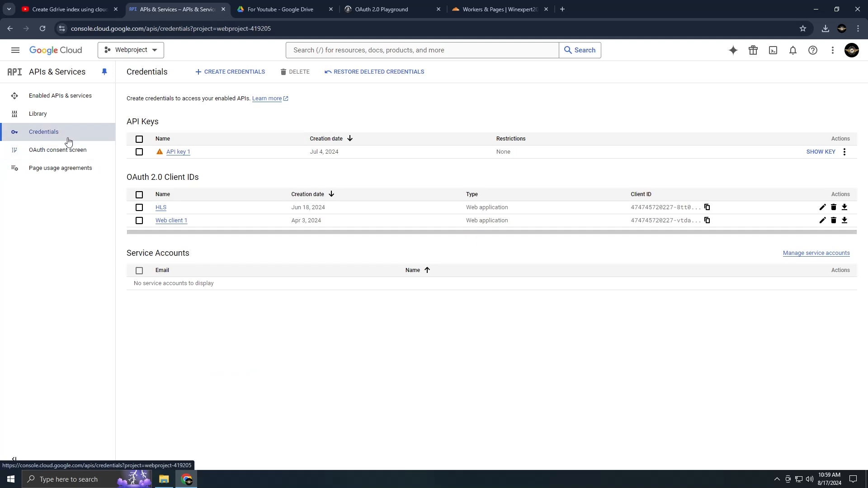
mouse_move(233, 71)
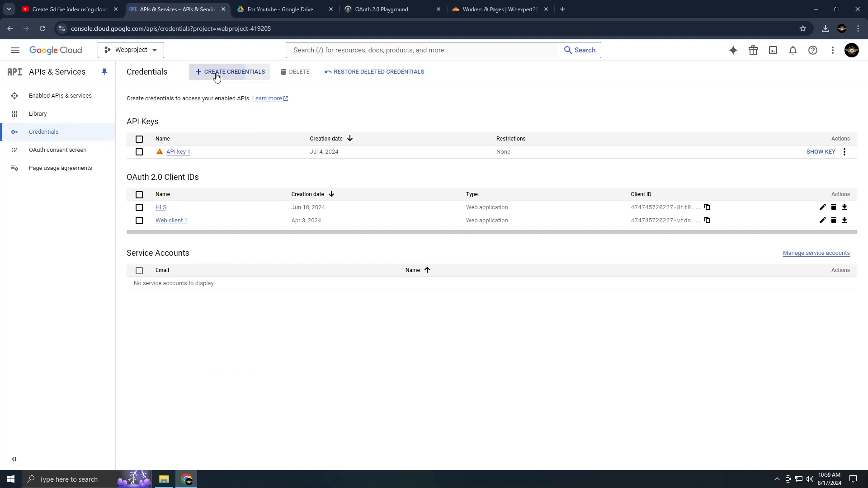
left_click(233, 72)
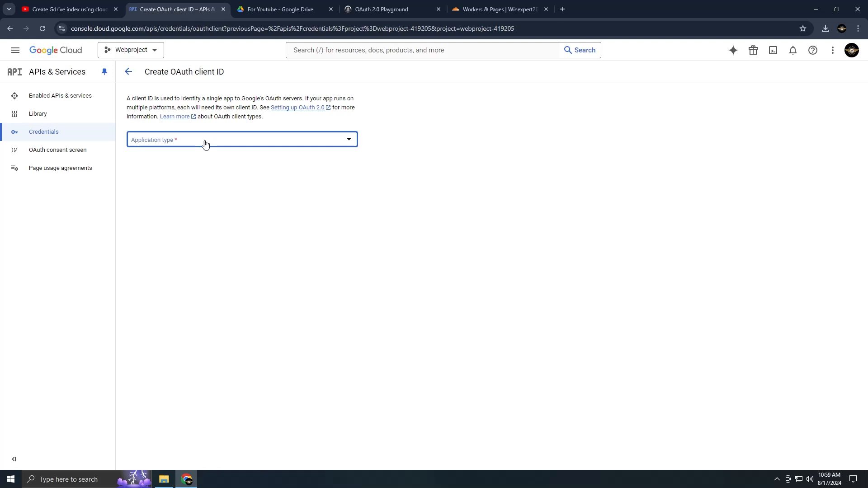
left_click(242, 138)
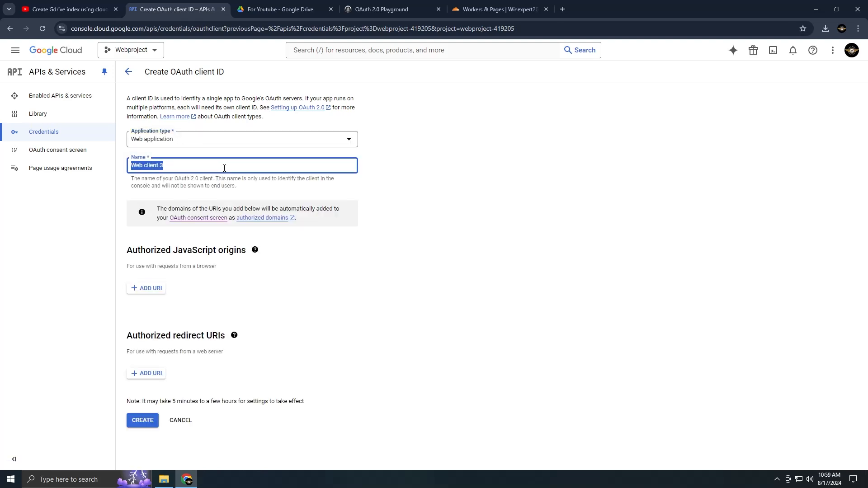
type("gdrive")
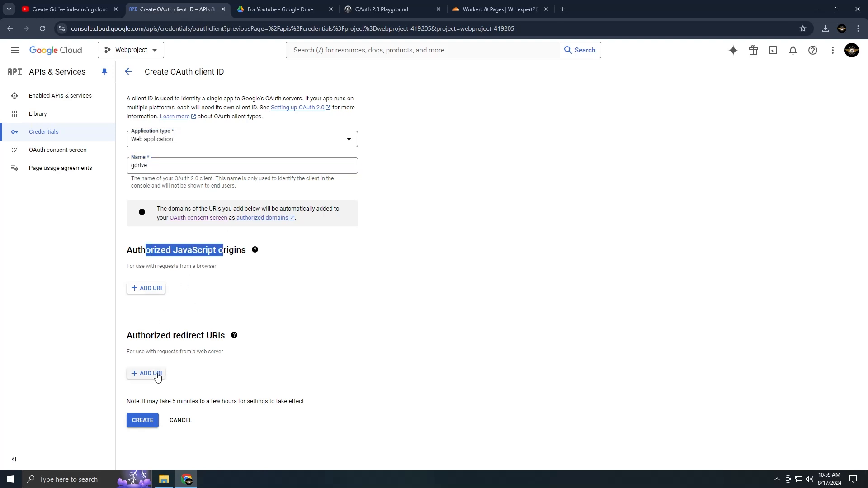
left_click(146, 373)
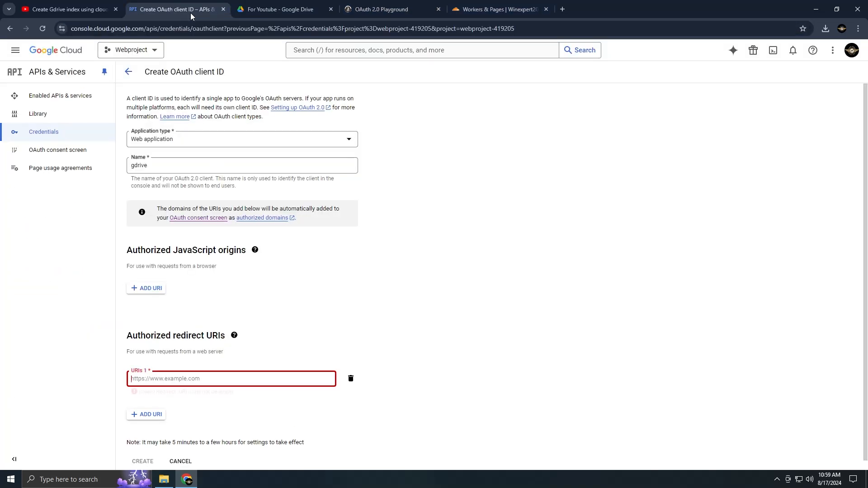
type("https://developers.google.com/oauthplayground")
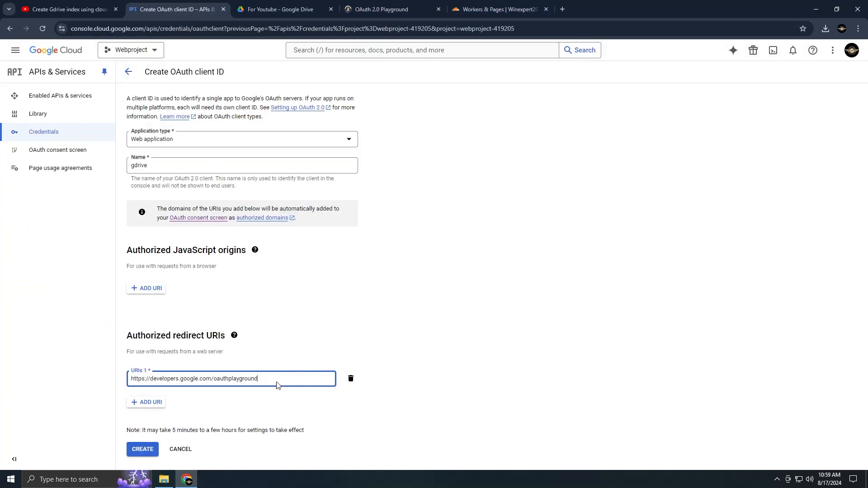
mouse_move(305, 348)
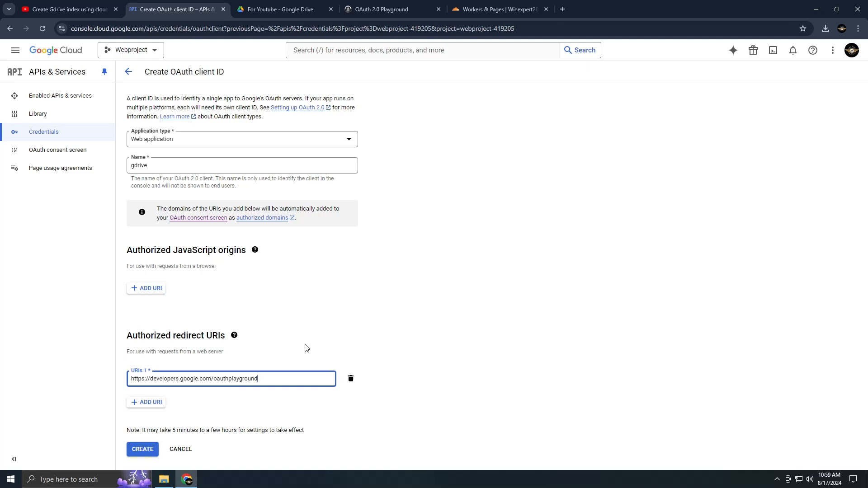
left_click(142, 449)
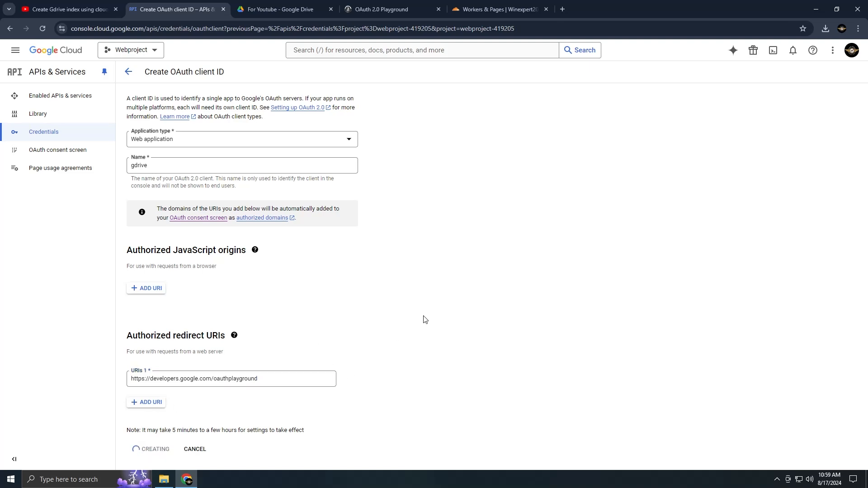
Download the gdrive client's credentials JSON and view the file.
left_click(155, 449)
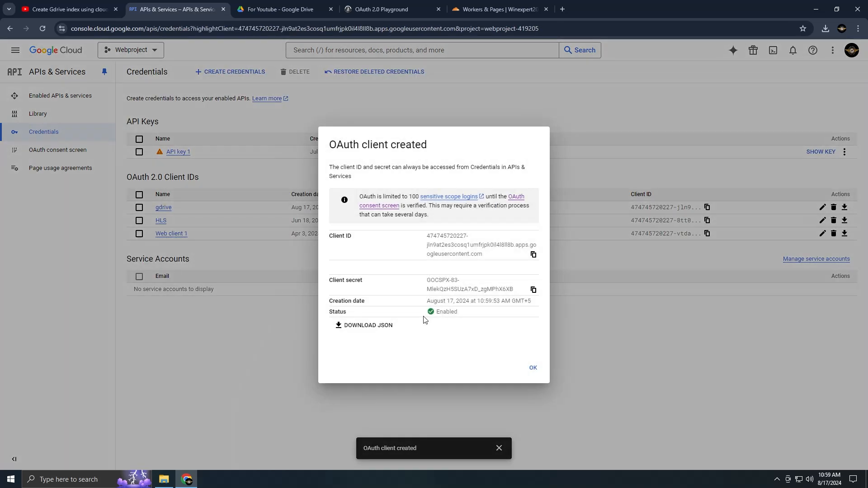
mouse_move(456, 321)
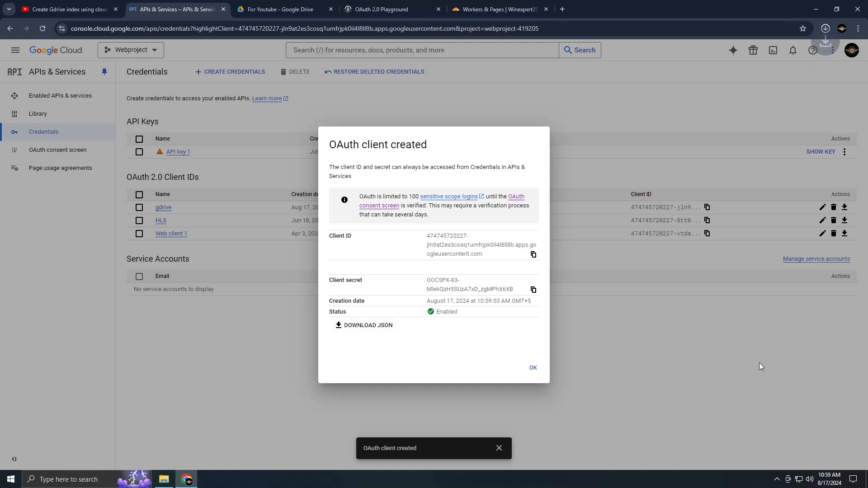
left_click(363, 325)
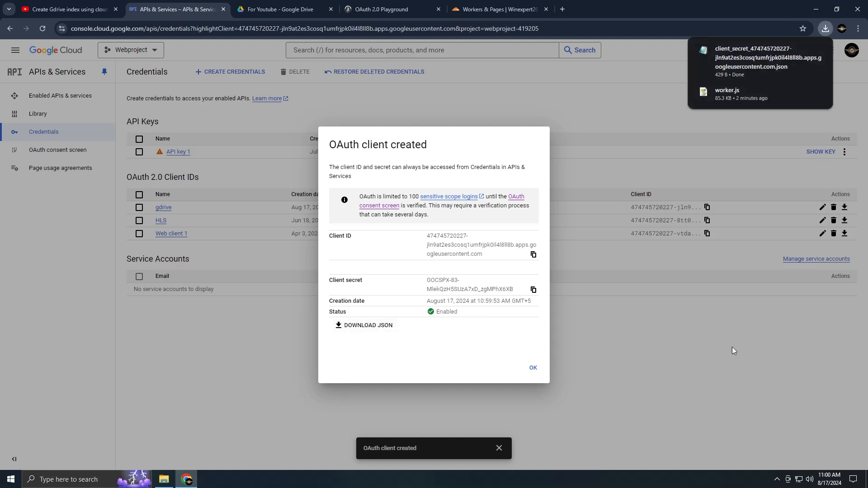
left_click(381, 9)
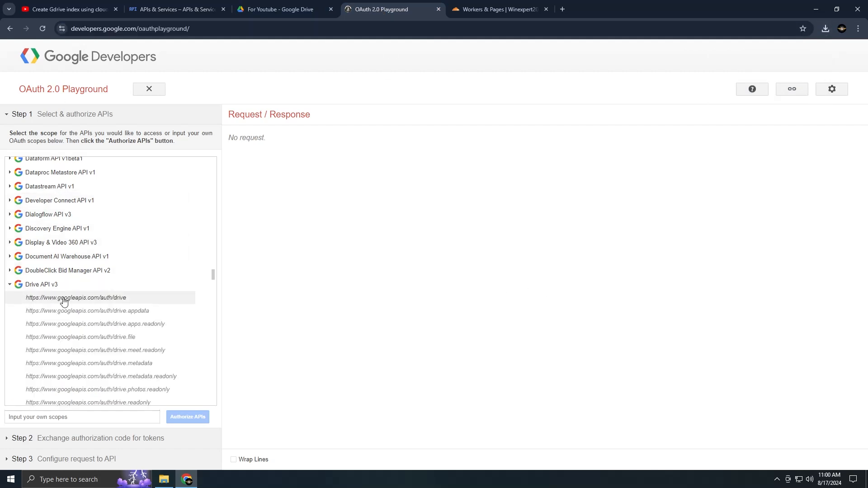
Select the full Drive scope and enter the gdrive client ID and secret in Playground settings.
left_click(76, 298)
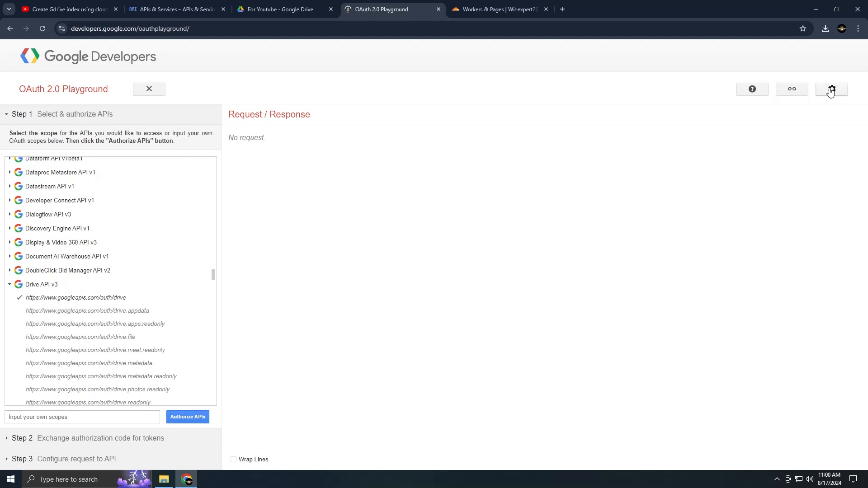
left_click(831, 89)
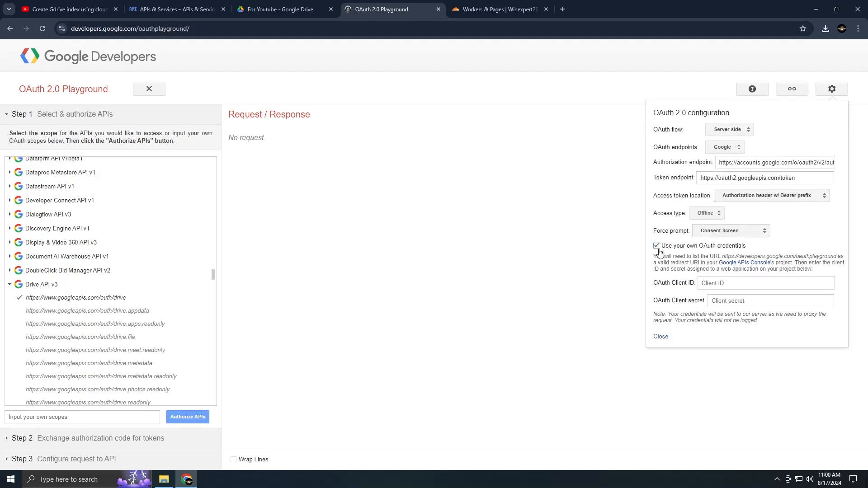
double_click(680, 283)
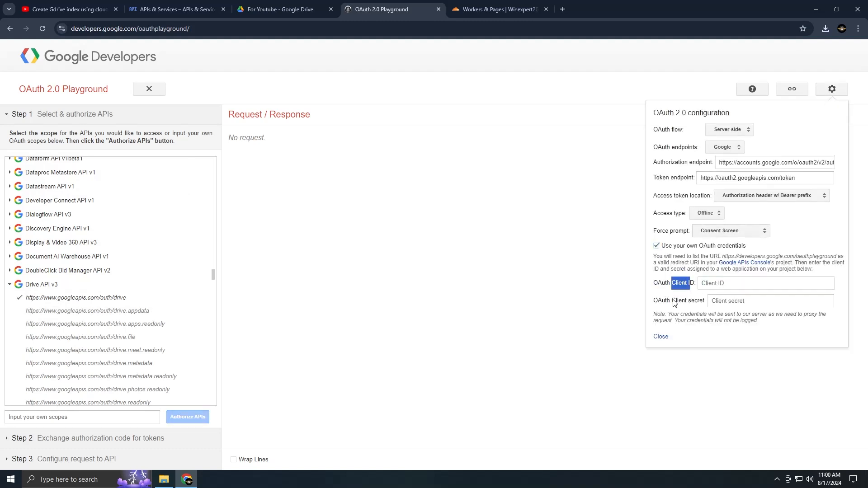
left_click(176, 9)
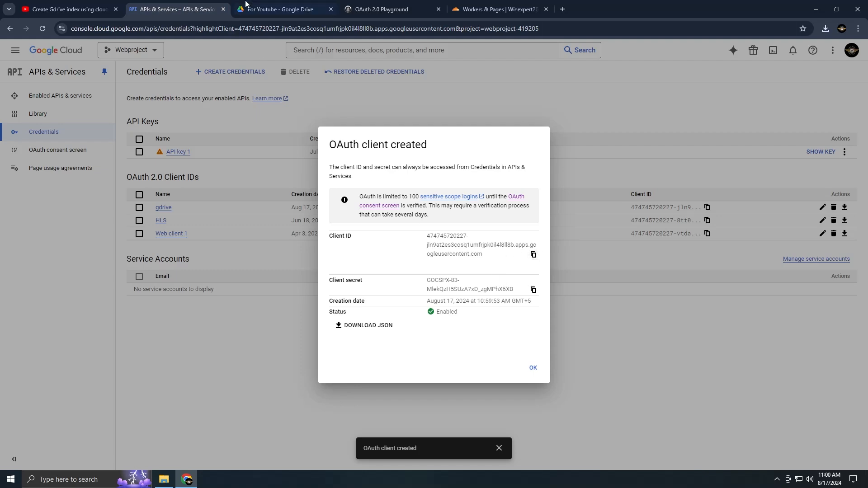
left_click(381, 9)
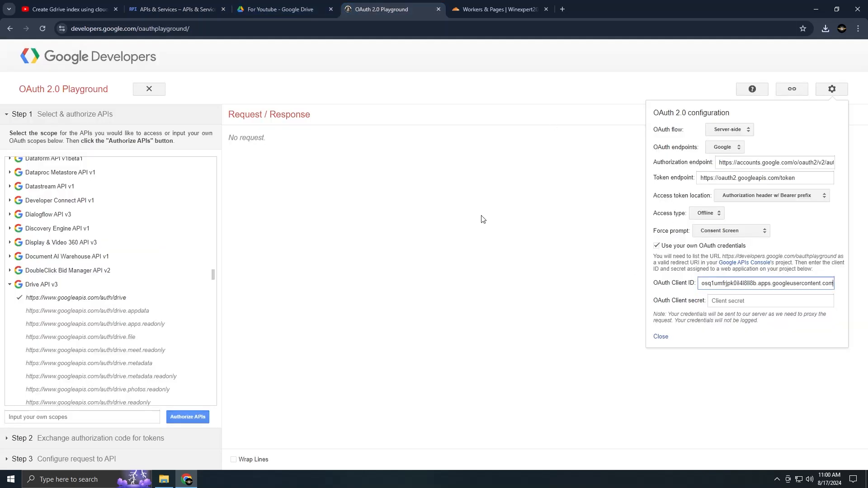
left_click(175, 9)
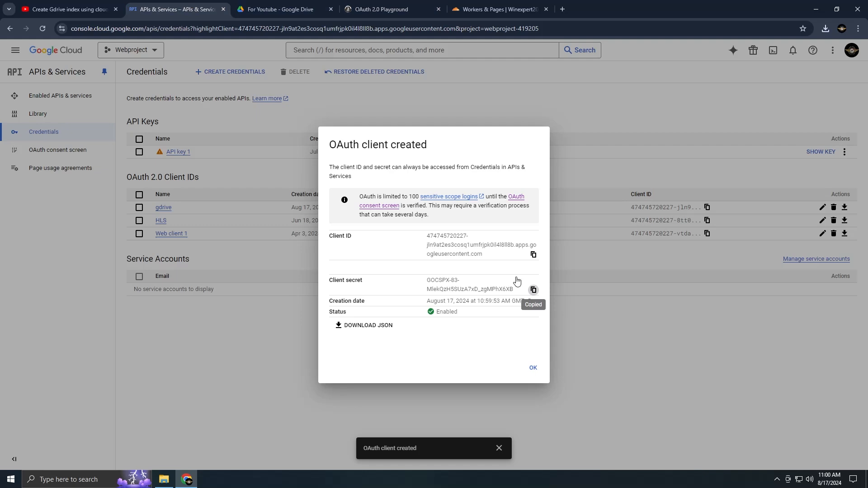
left_click(381, 9)
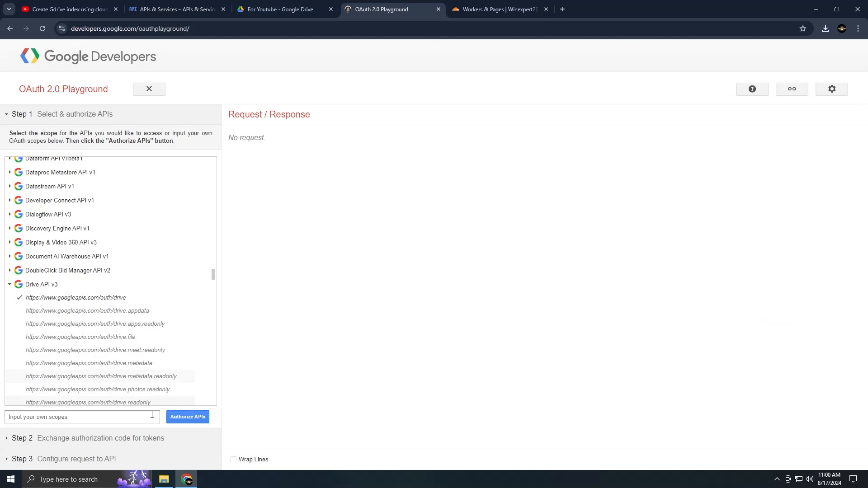
Authorize the Drive scope, proceeding past the unverified gdplyrindex warning and granting access.
left_click(187, 417)
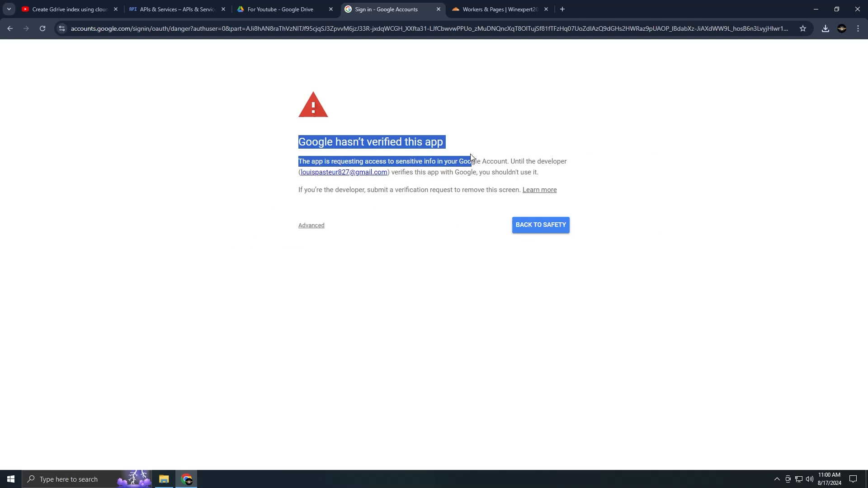
mouse_move(311, 226)
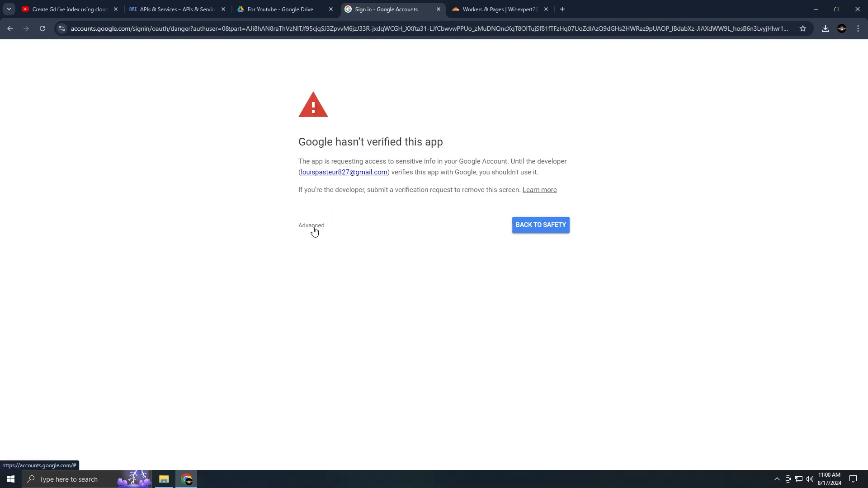
left_click(311, 225)
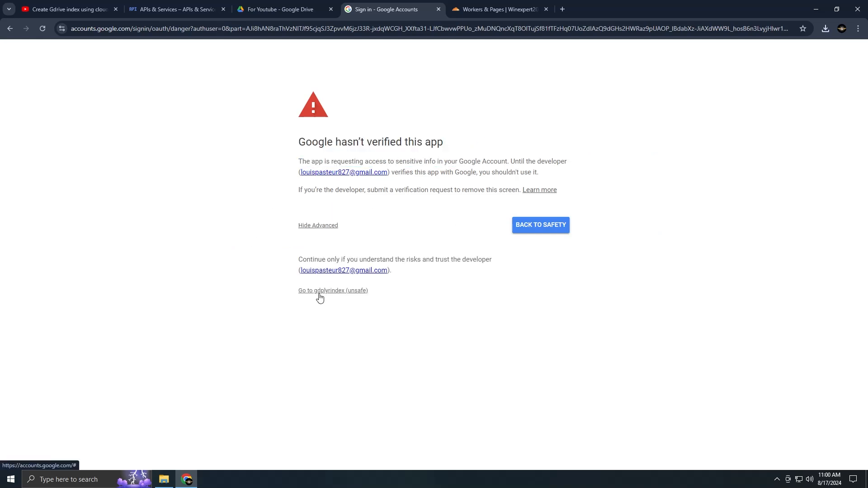
left_click(333, 290)
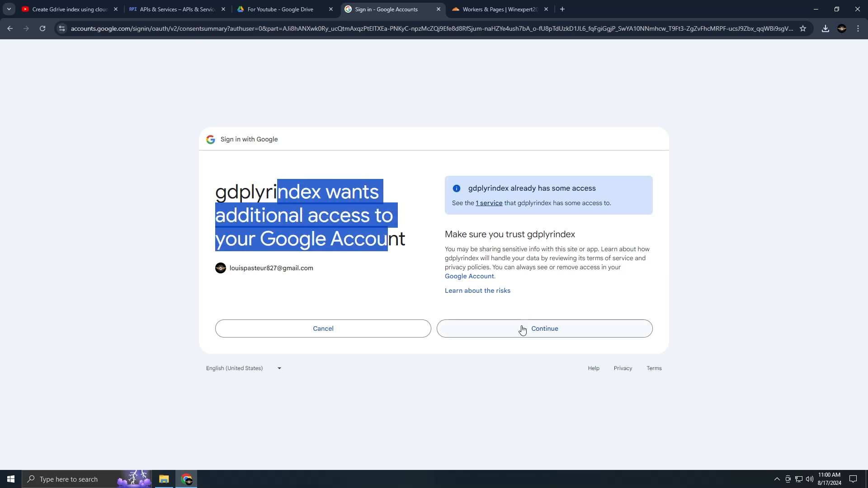
left_click(543, 328)
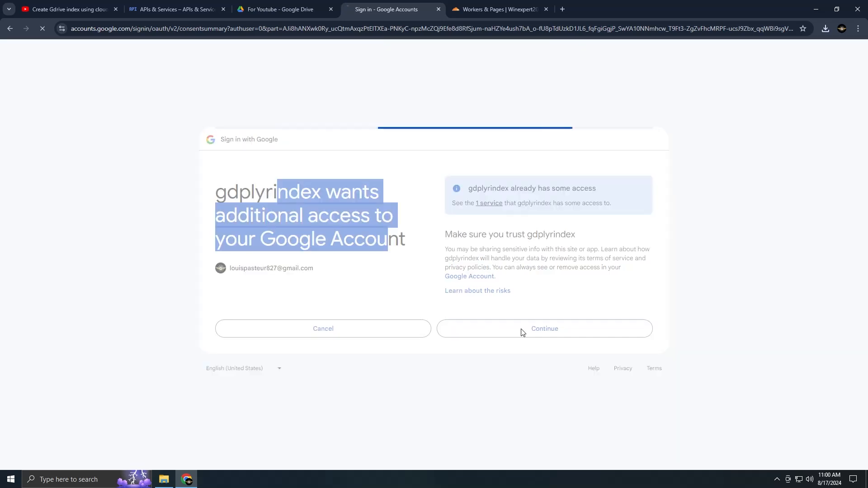
left_click(543, 328)
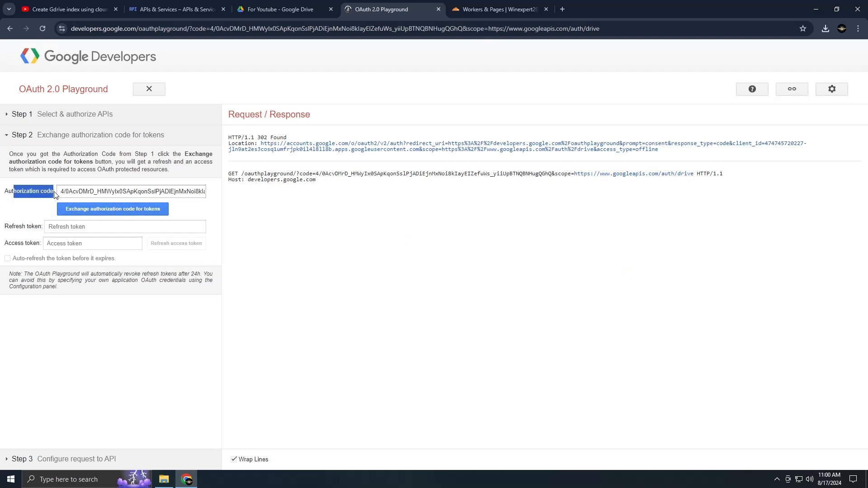
Exchange the authorization code for tokens and copy the refresh token.
left_click(113, 209)
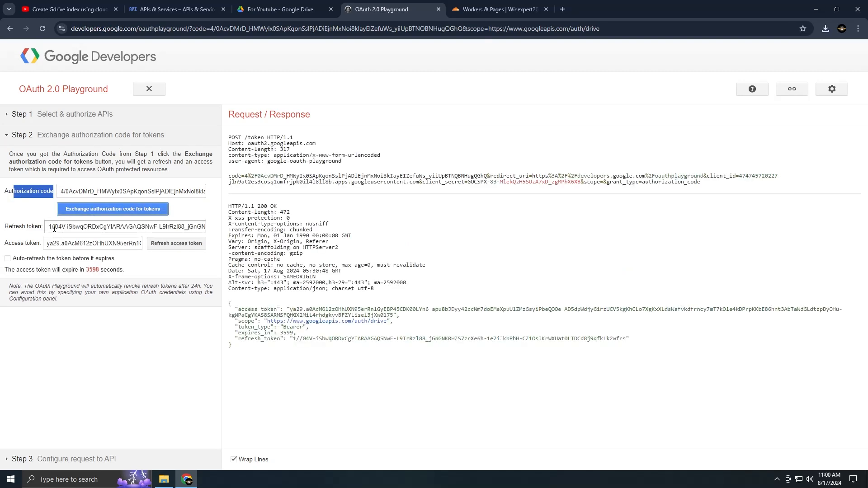
triple_click(128, 227)
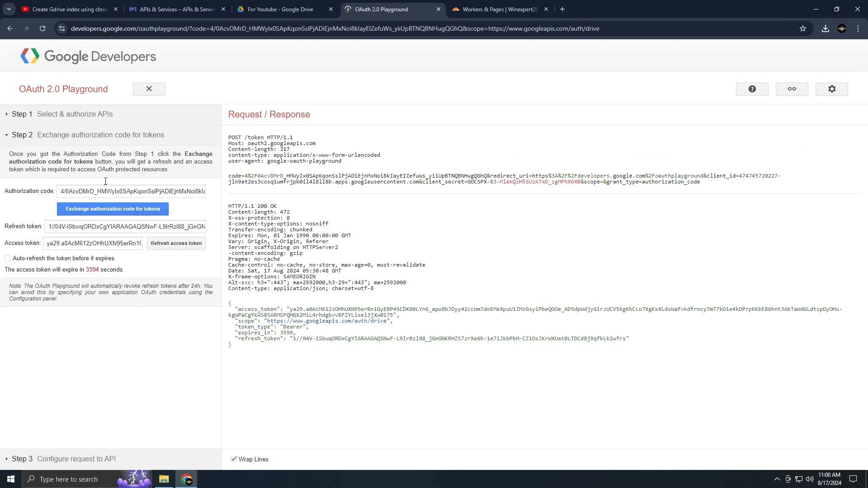
left_click(208, 482)
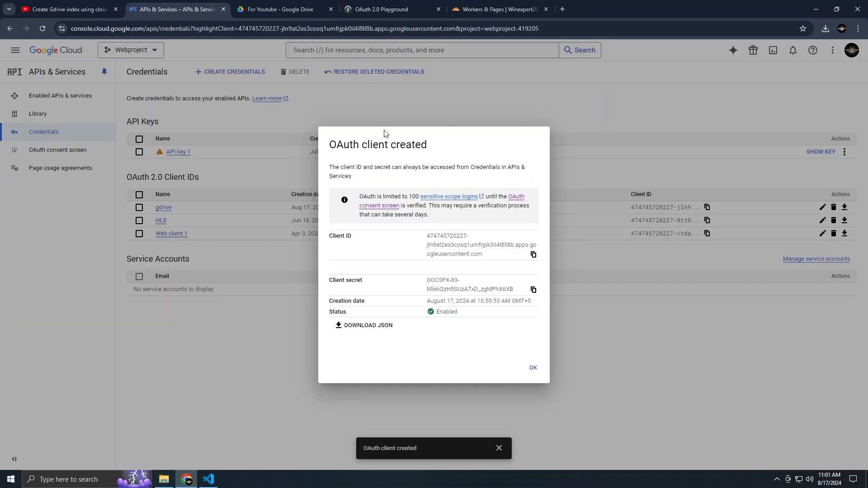
mouse_move(208, 479)
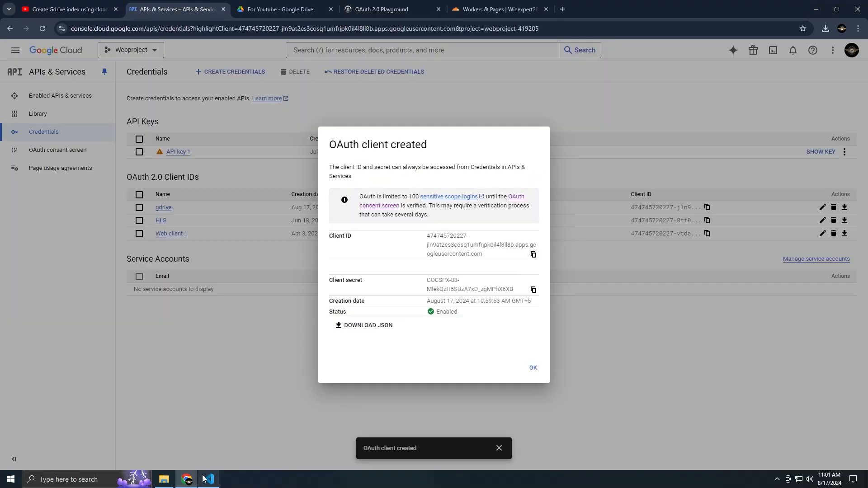
Paste the gdrive client secret into worker.js's client_secret and scroll down to roots.
left_click(208, 480)
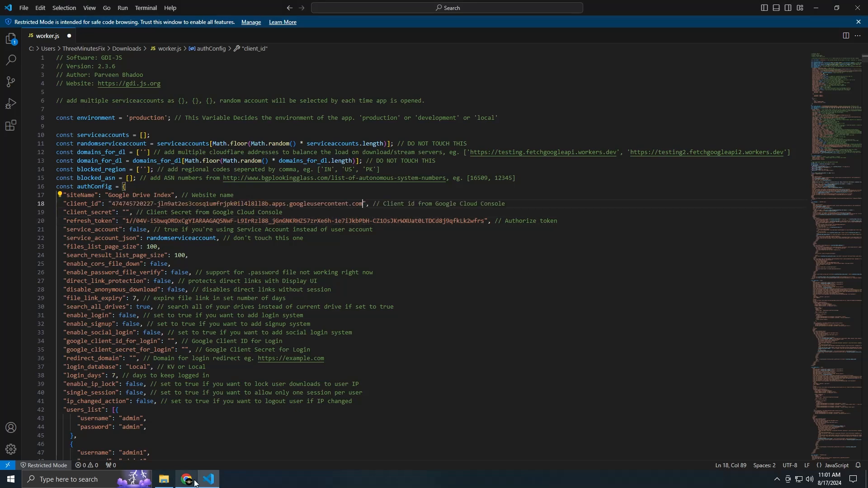
left_click(186, 480)
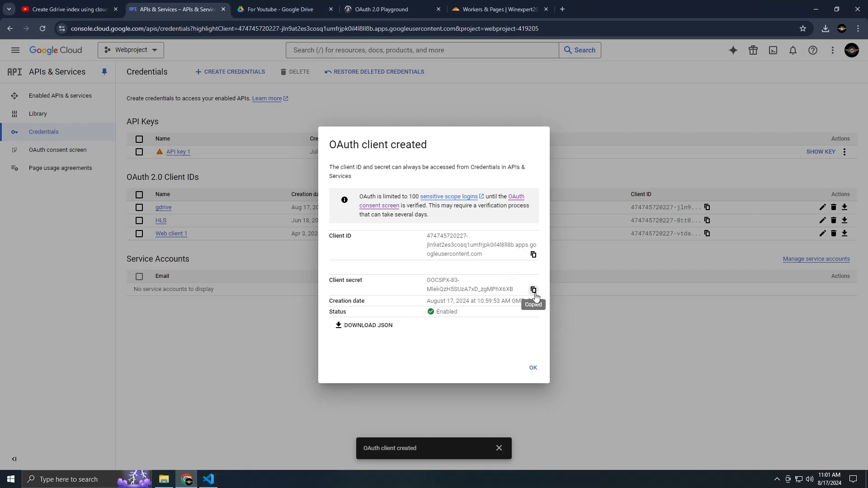
left_click(208, 479)
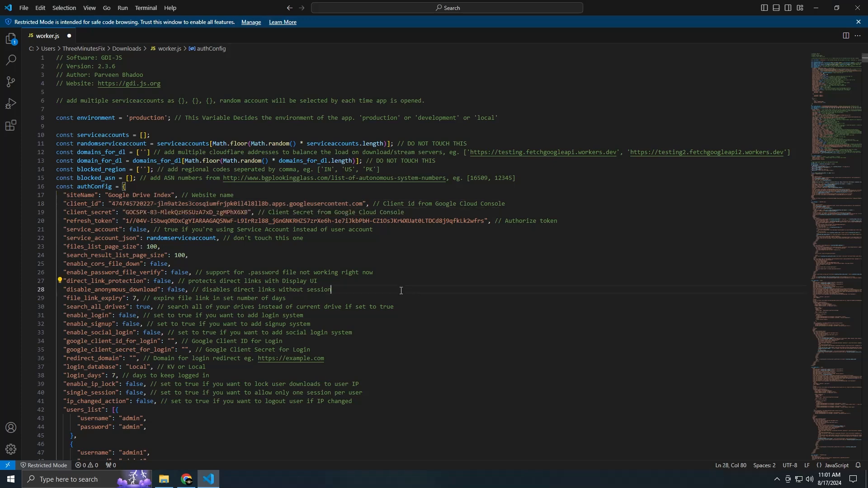
scroll("down", 3)
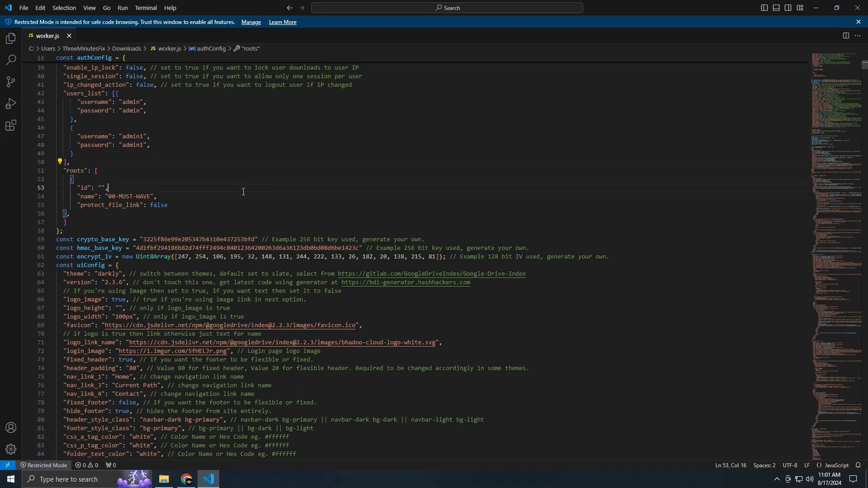
left_click(186, 484)
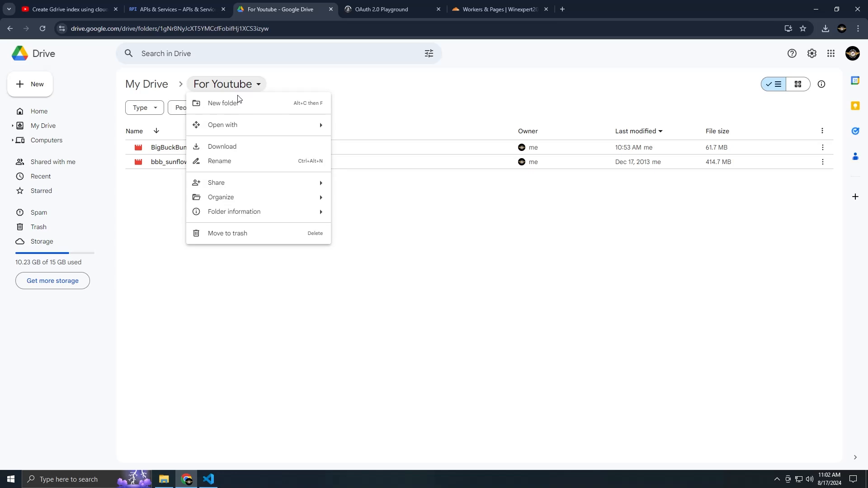
Set the worker.js root id to folder 1gNr8NyJcXT5YMCcfFobifHj1XCS3izyw, named Gospel Database.
left_click(30, 84)
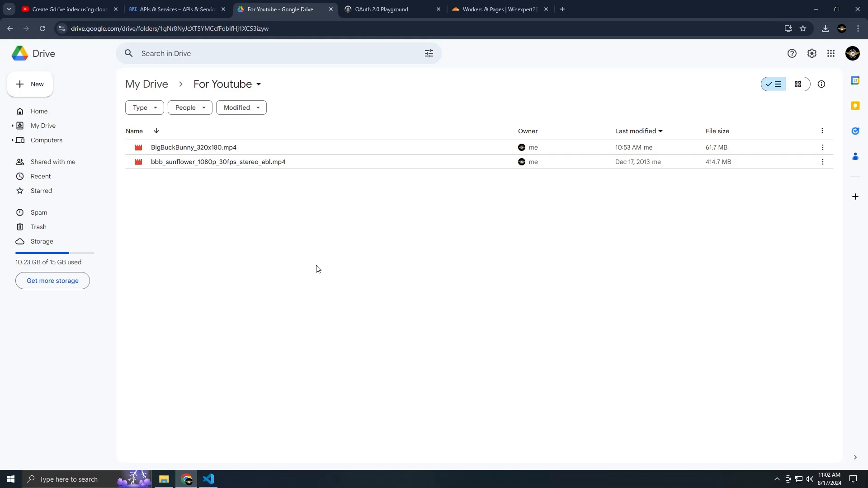
left_click(209, 483)
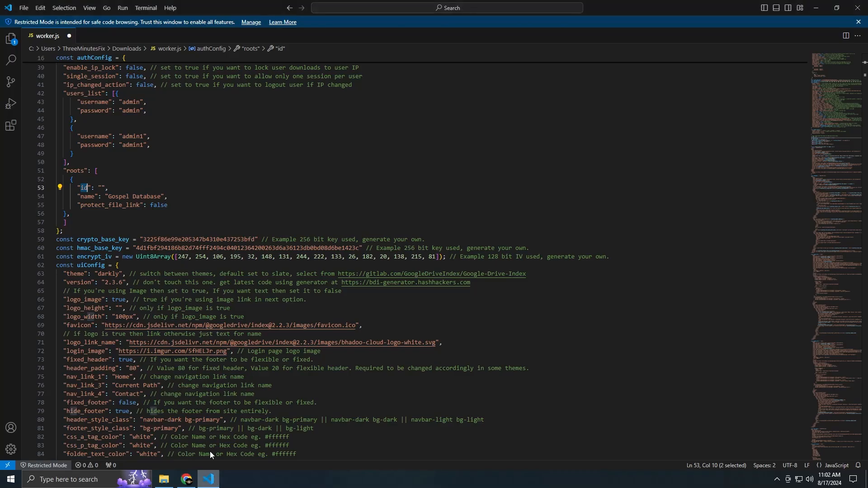
left_click(102, 188)
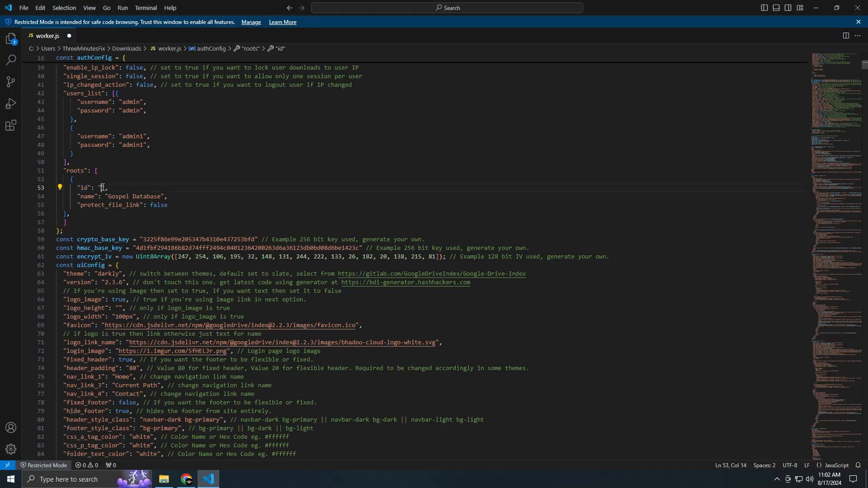
type("1gNr8NyJcXT5YMCcfFobifHj1XCS3izyw")
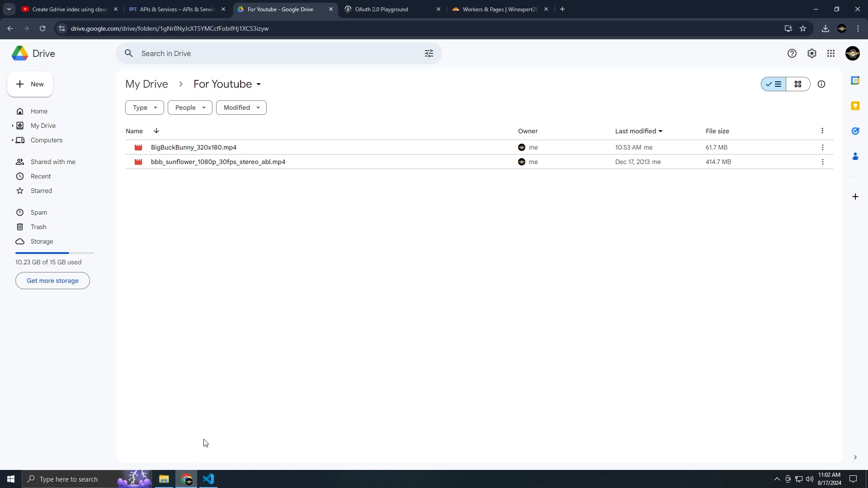
left_click(497, 9)
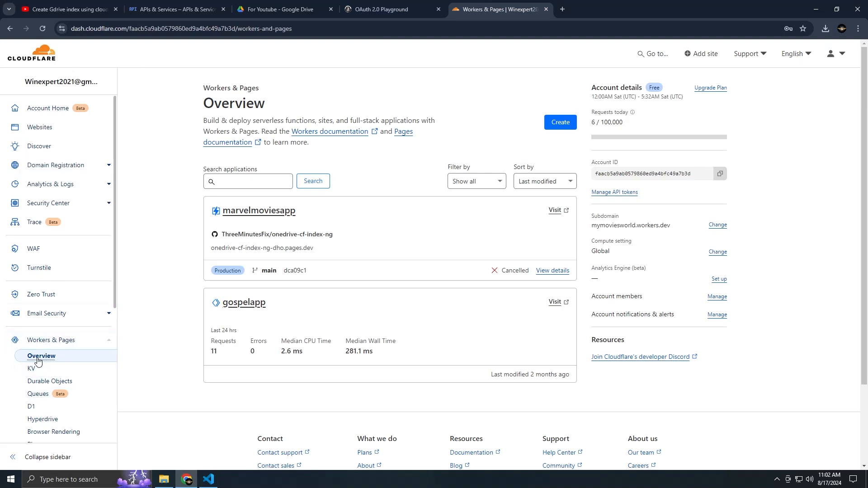
Create a Hello World worker named 'faithflix', deploy it, and open its code.
left_click(559, 122)
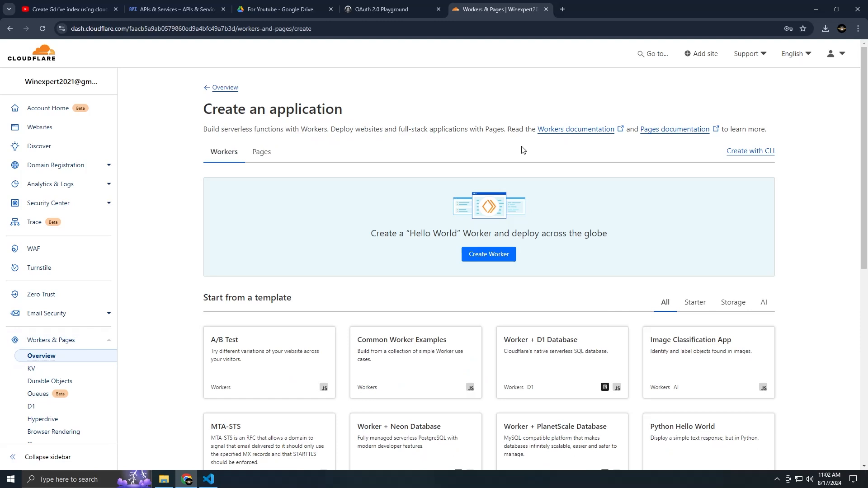
left_click(488, 254)
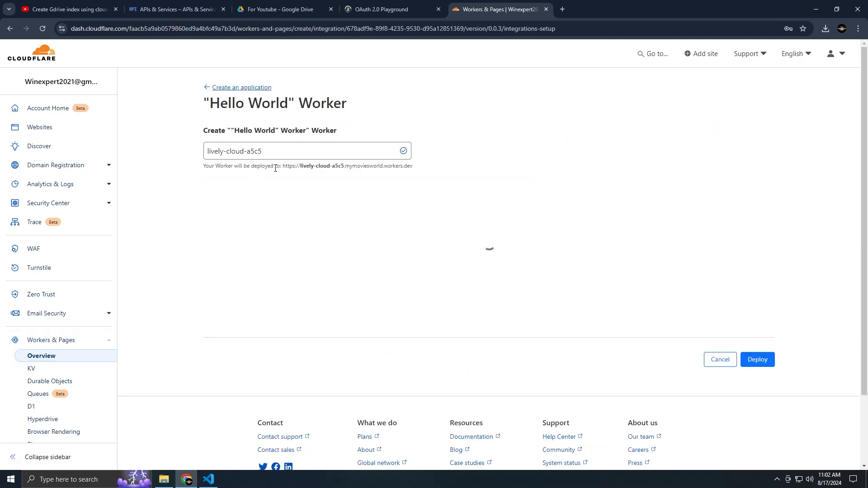
type("faithf")
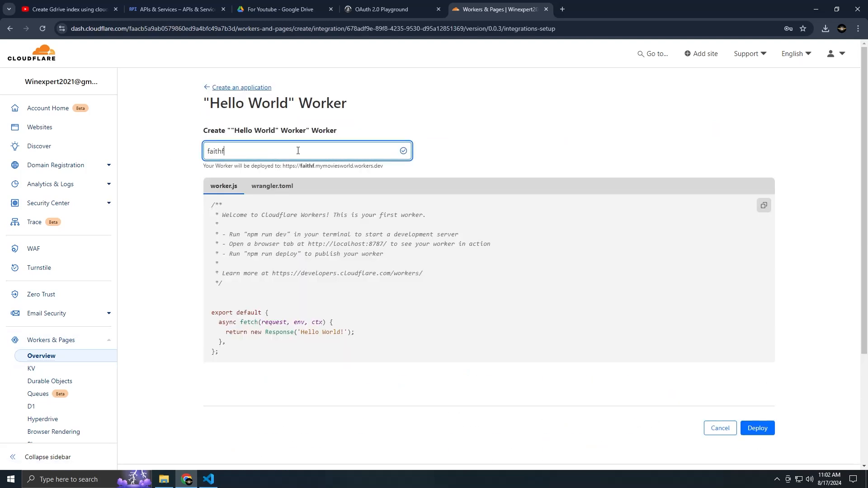
type("lix")
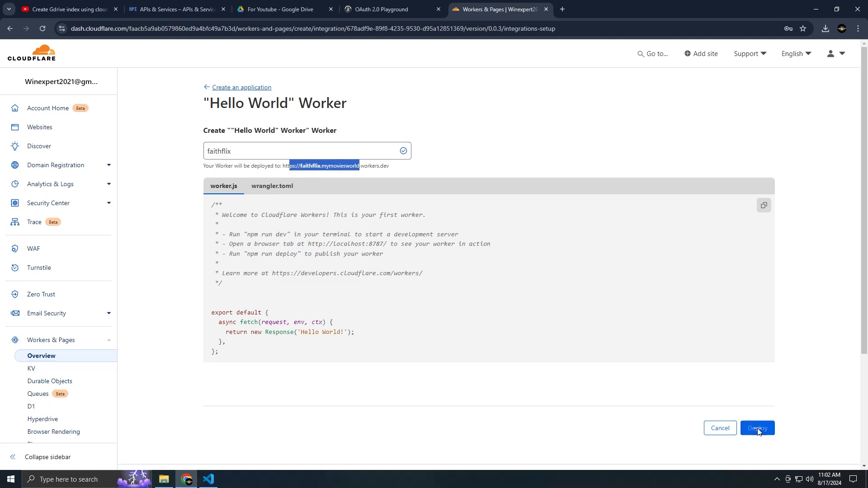
left_click(757, 428)
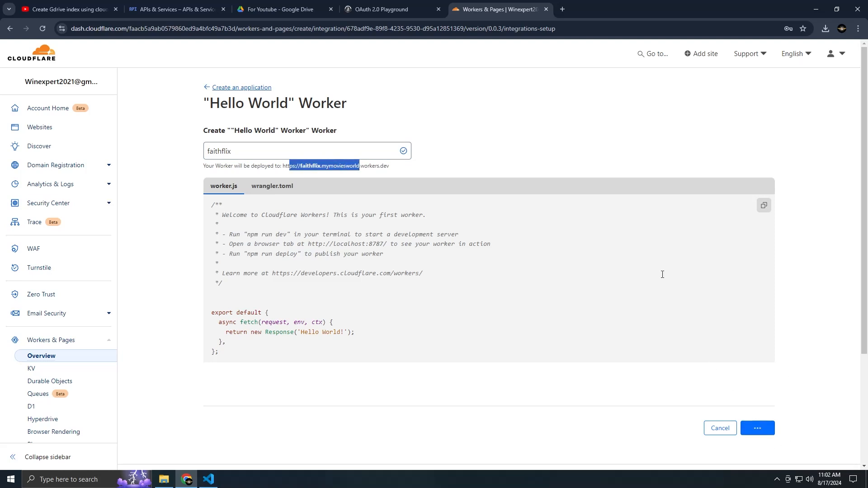
mouse_move(794, 451)
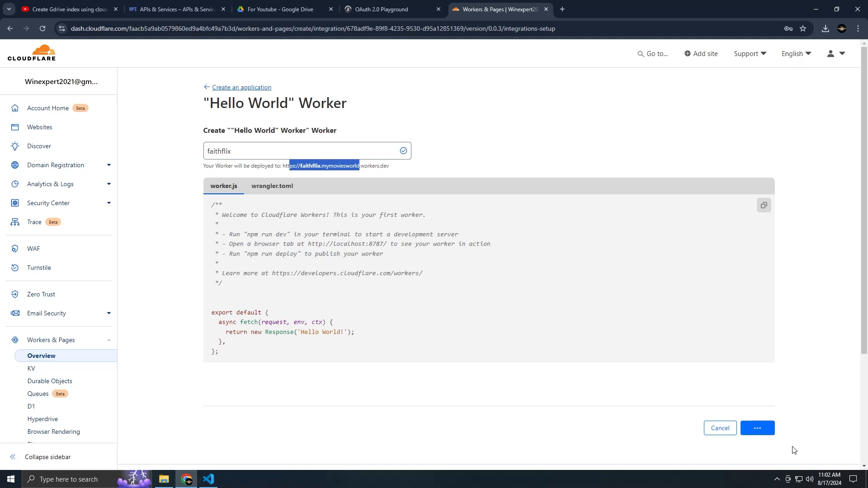
mouse_move(770, 424)
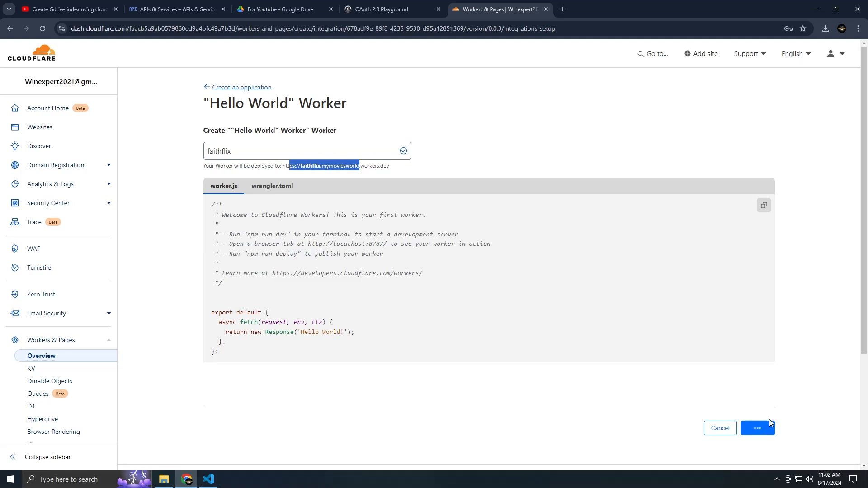
left_click(757, 429)
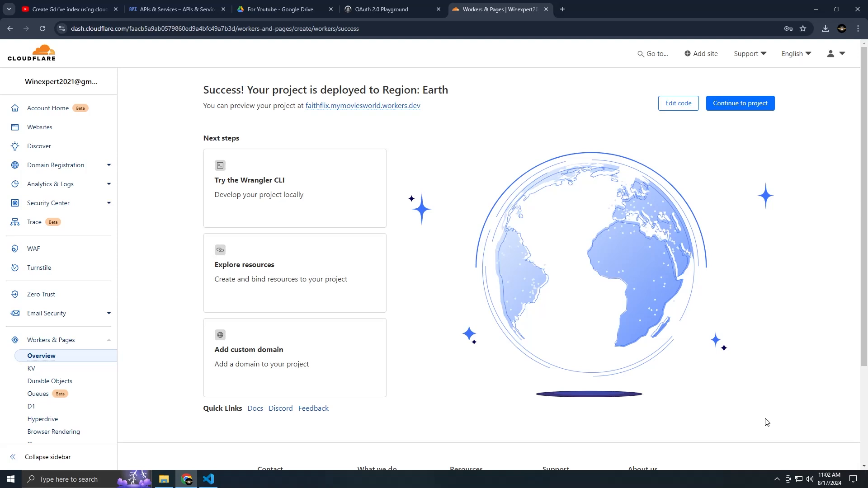
left_click(678, 103)
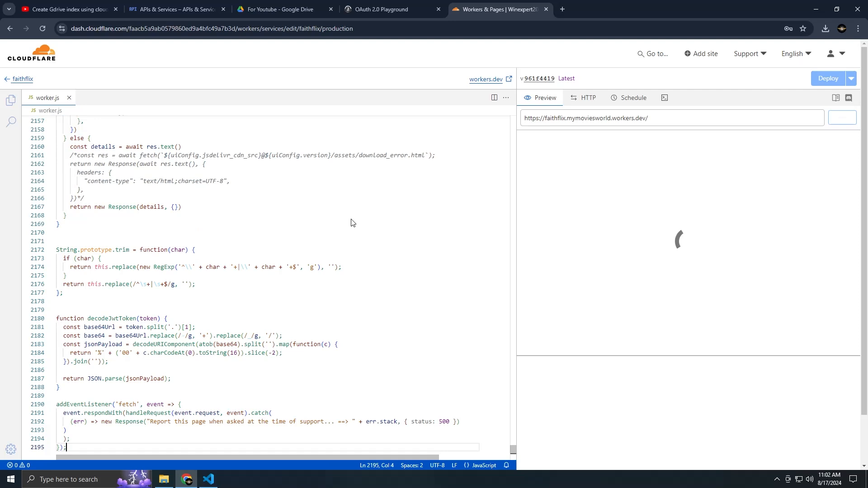
Preview the index showing two videos in Gospel Database, then save and deploy faithflix.
left_click(842, 118)
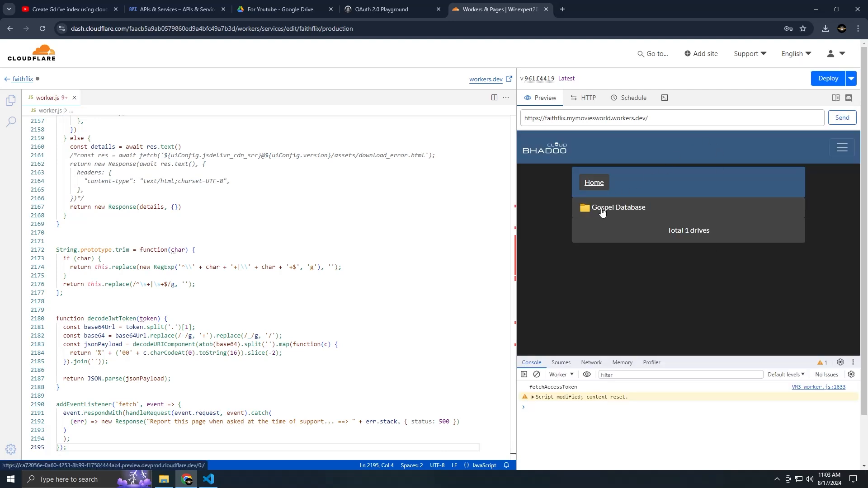
left_click(617, 207)
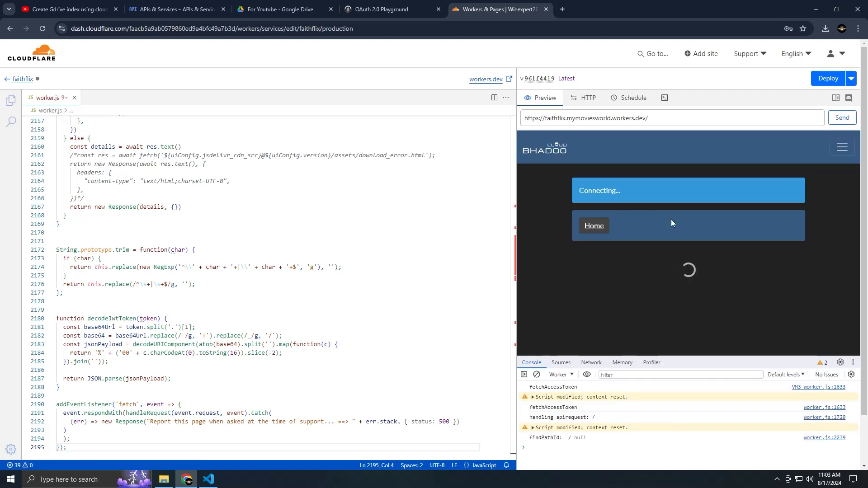
left_click(827, 78)
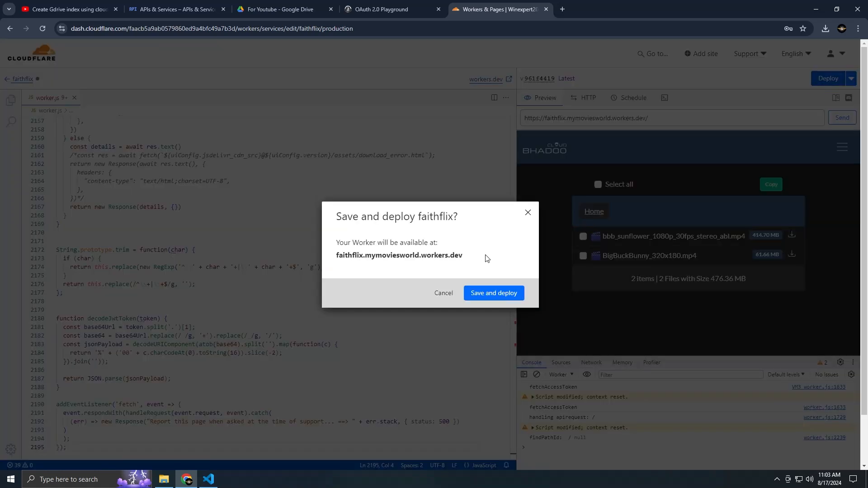
left_click(492, 293)
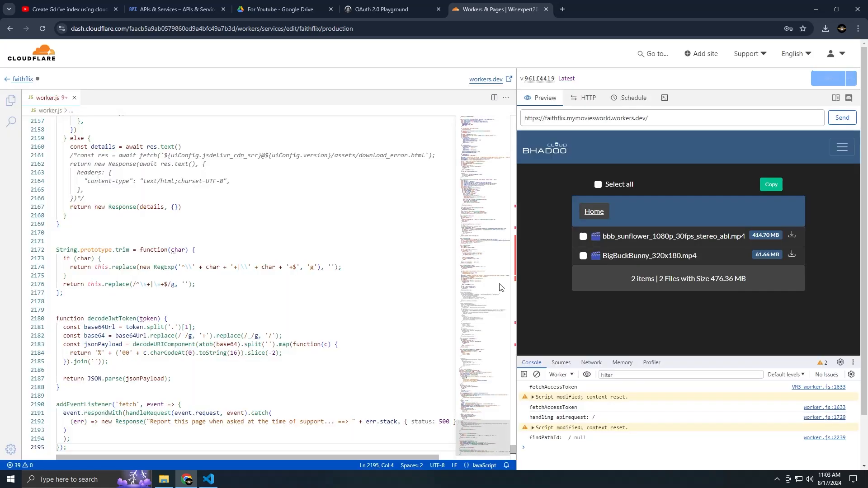
key("Ctrl+s")
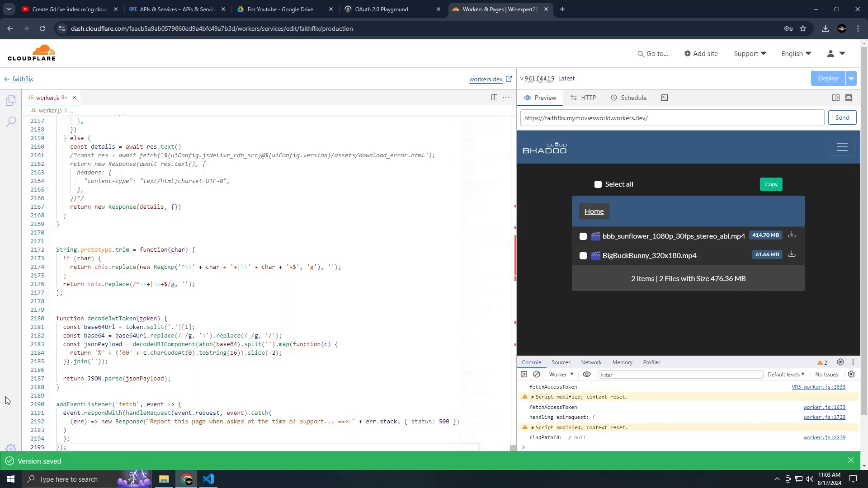
right_click(585, 118)
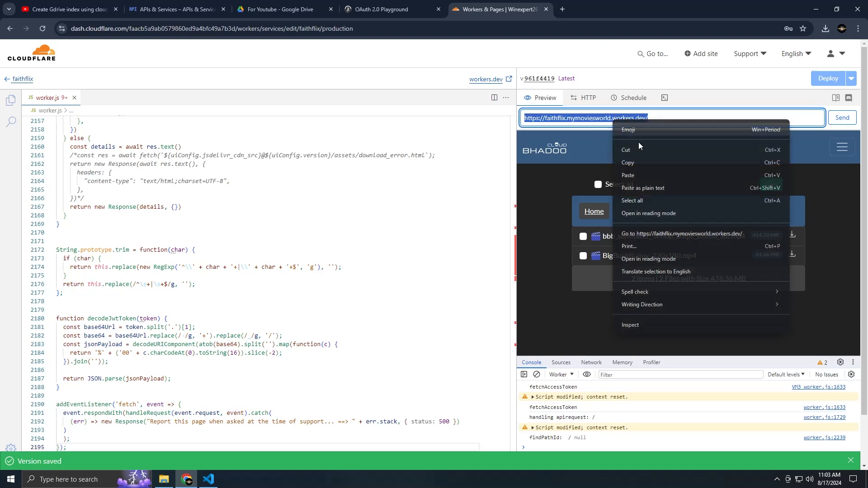
On the live faithflix site, open Gospel Database and then BigBuckBunny_320x180.mp4.
left_click(683, 234)
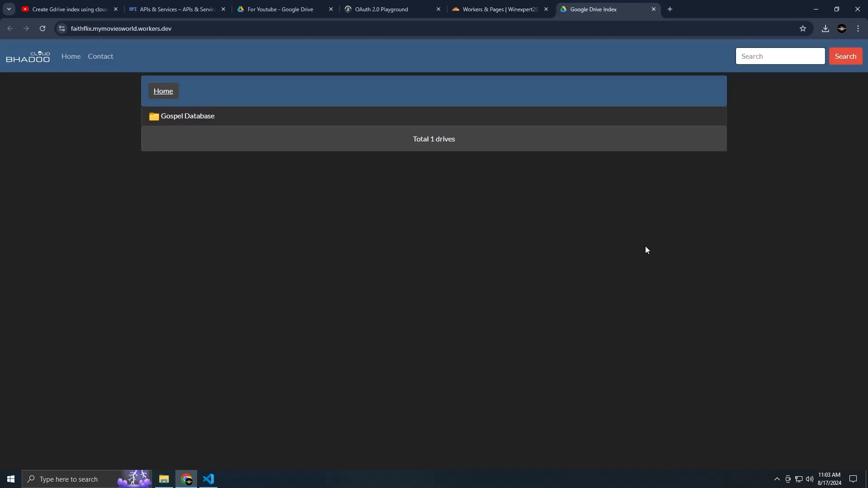
left_click(187, 116)
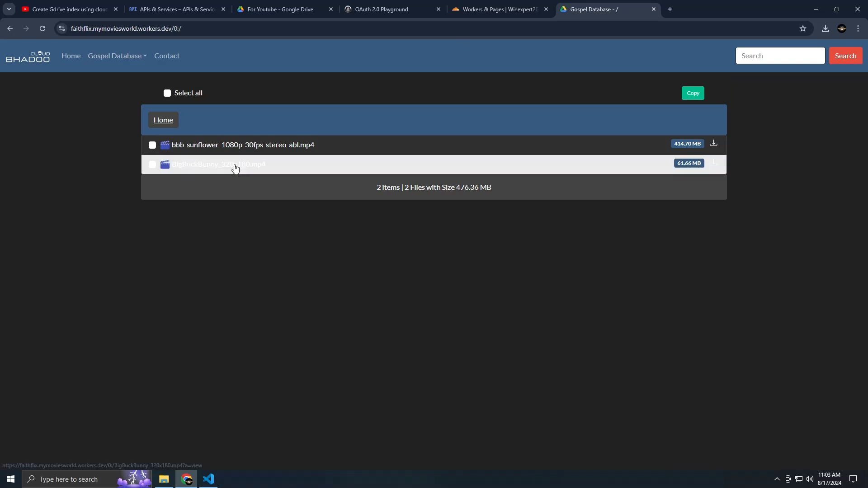
left_click(217, 164)
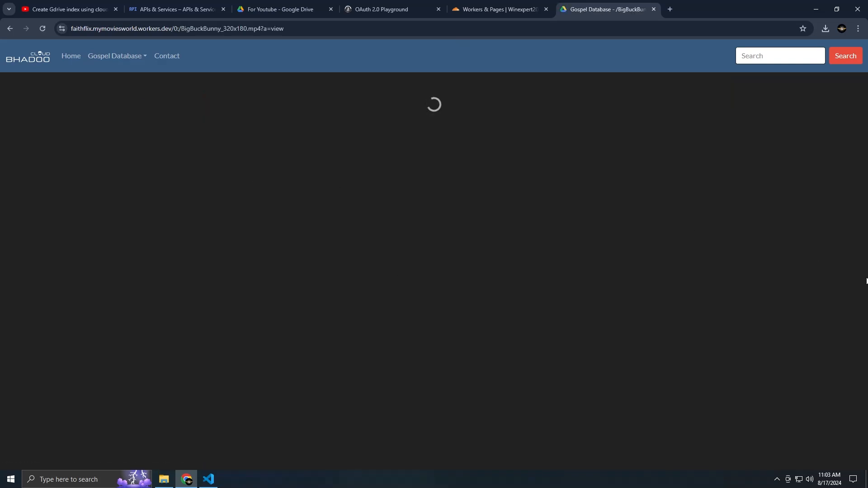